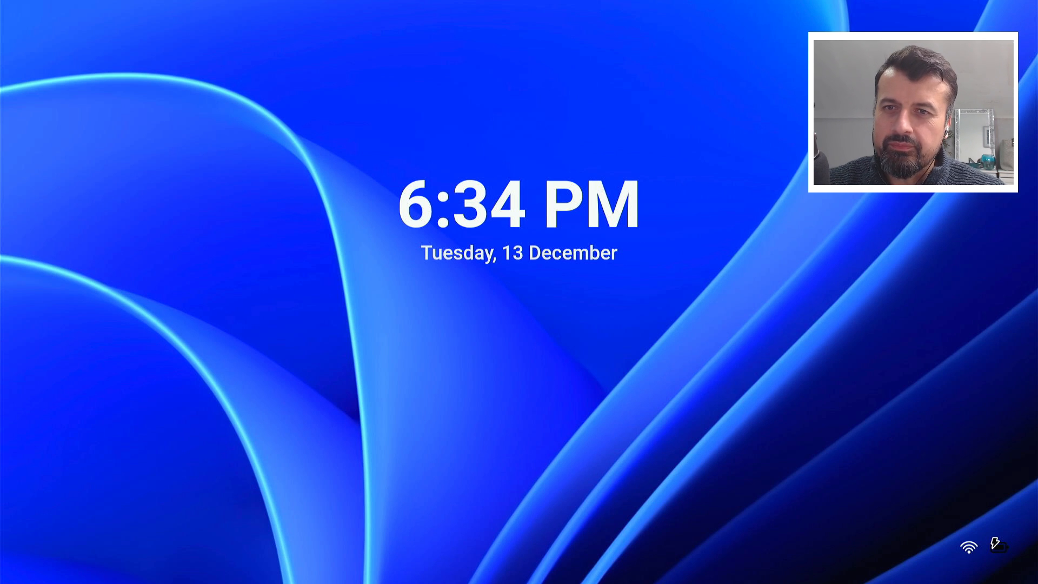
mouse_move(835, 353)
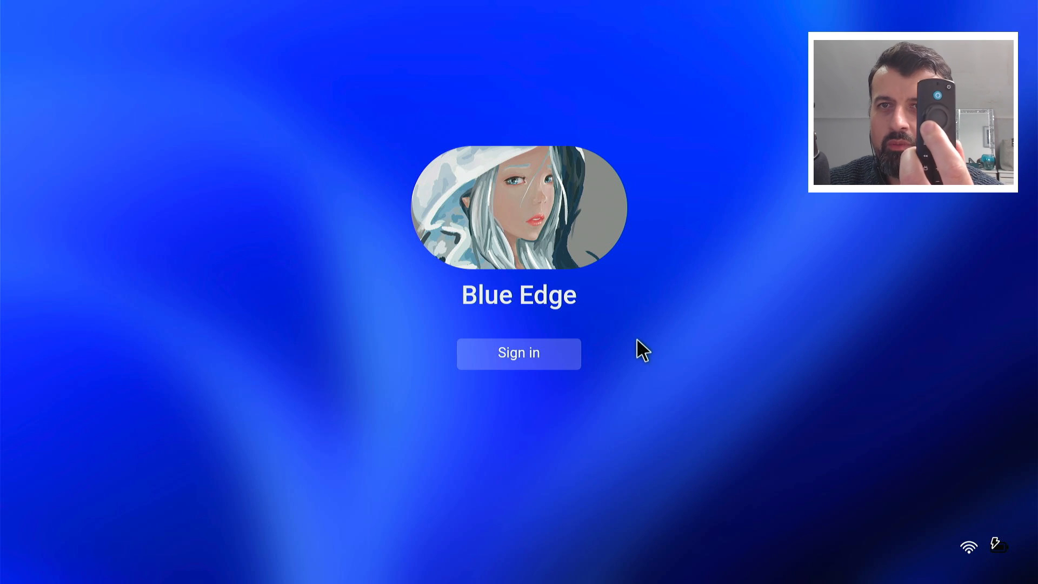
mouse_move(562, 350)
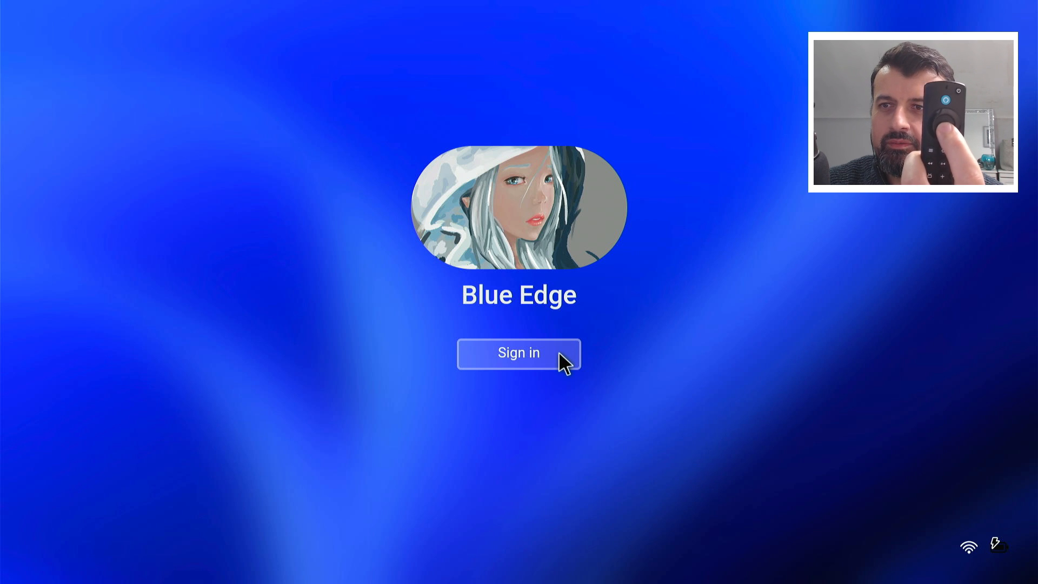
- Sign in from the login screen to reach the desktop
left_click(518, 353)
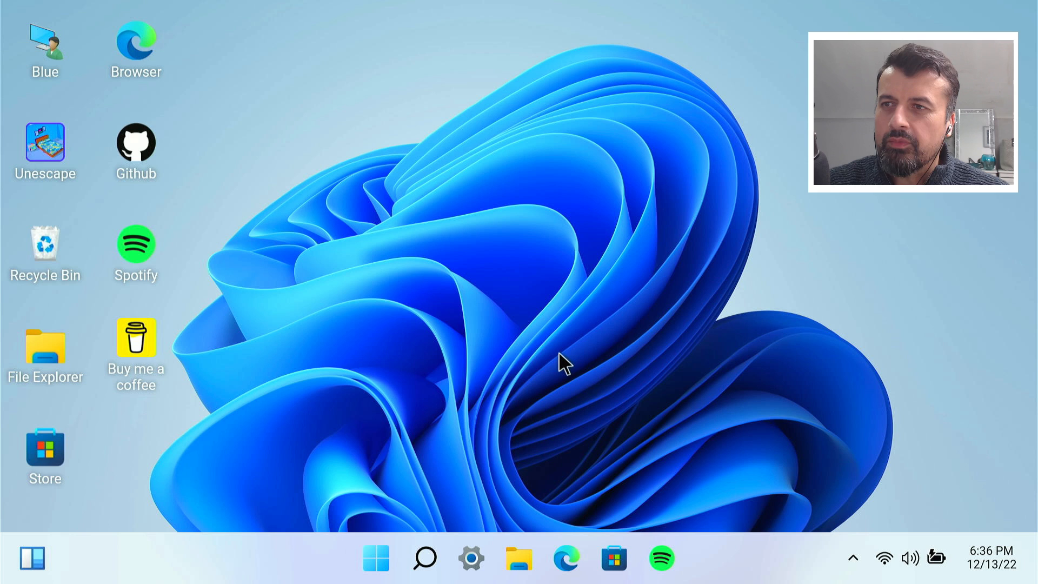
mouse_move(415, 358)
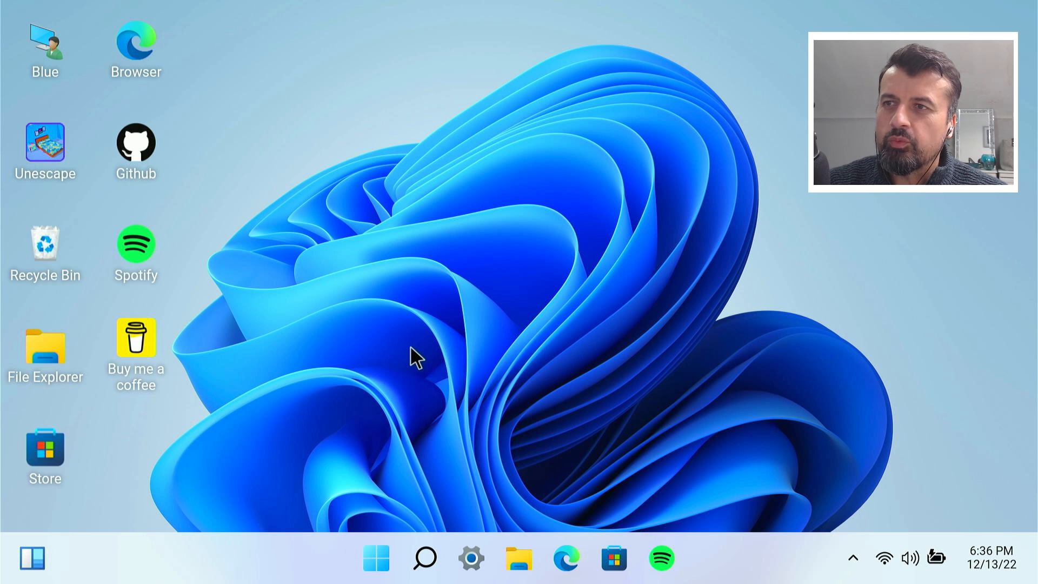
mouse_move(337, 381)
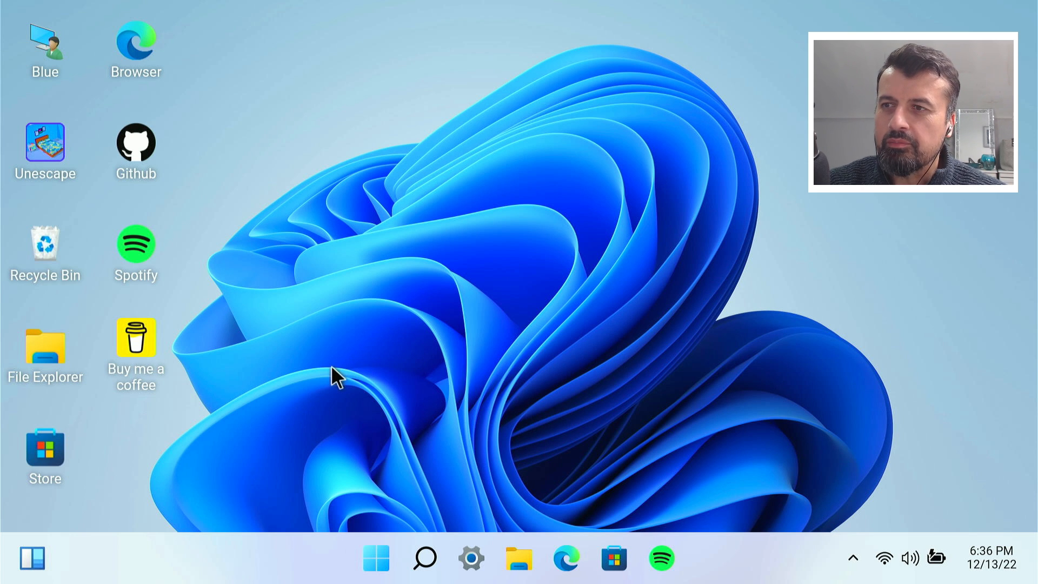
mouse_move(375, 558)
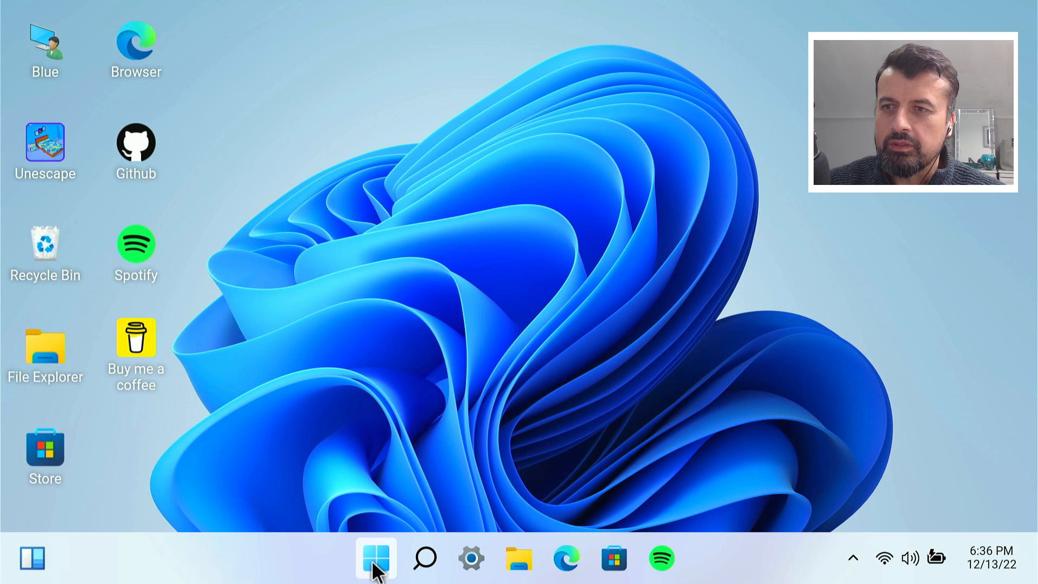
- Bring up the Start menu from the taskbar
left_click(375, 558)
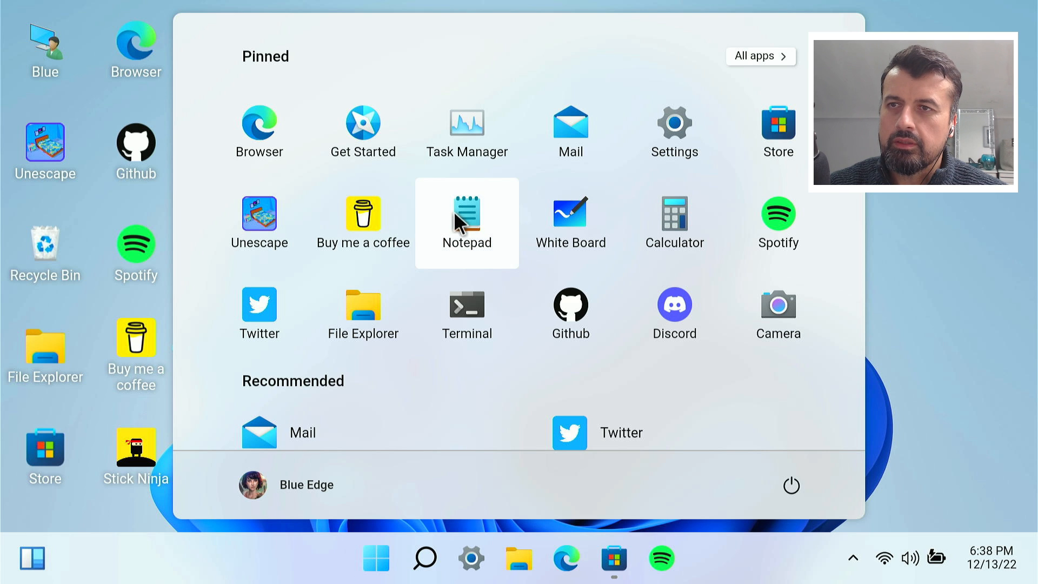
- Start a Notepad note reading "who will win the world cup"
left_click(466, 212)
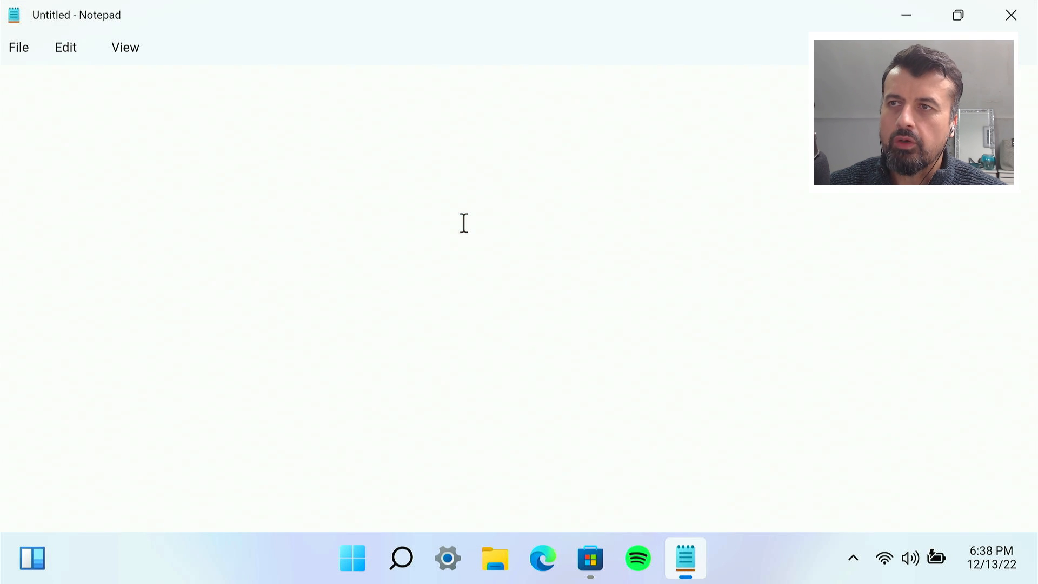
type("who will win the world cup")
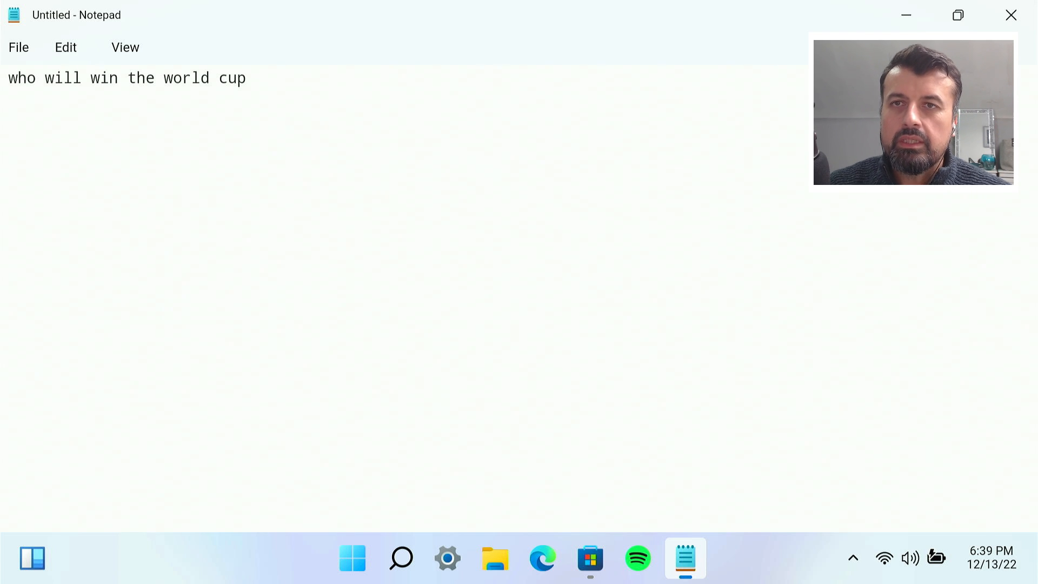
mouse_move(957, 14)
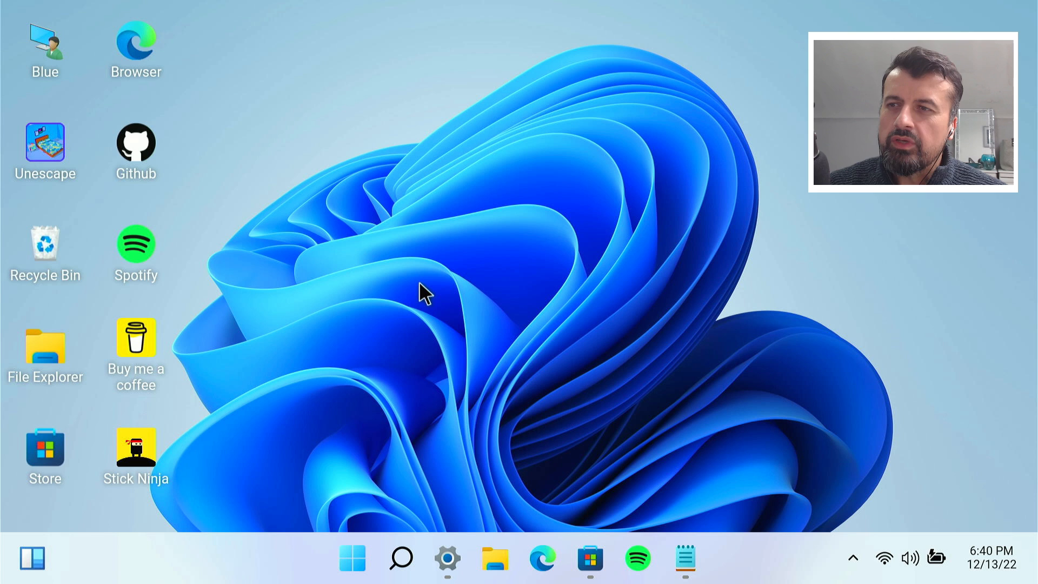
mouse_move(358, 312)
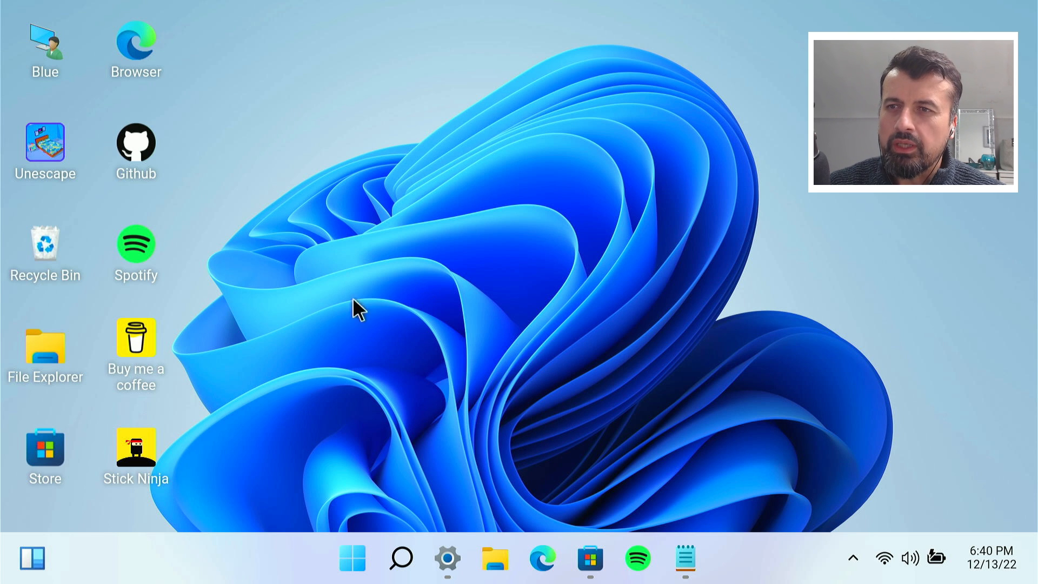
mouse_move(521, 361)
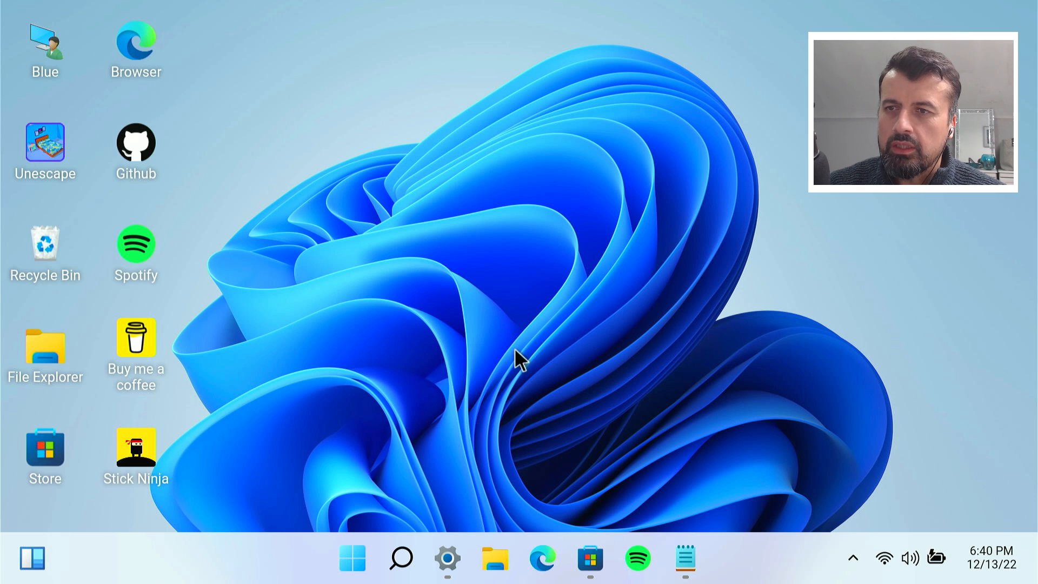
mouse_move(447, 558)
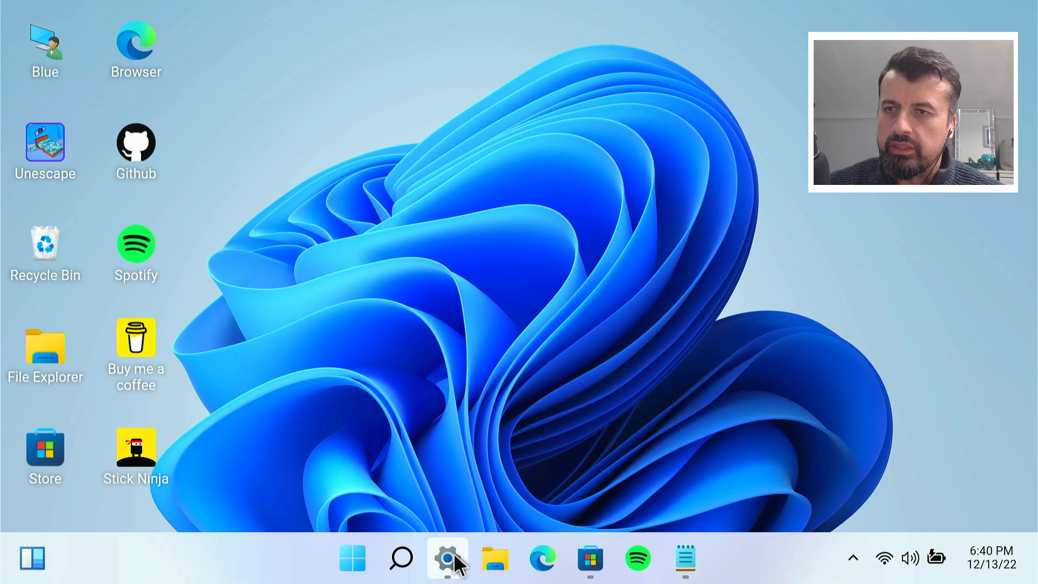
- Apply the lakeside landscape theme in Personalisation settings, then close Settings
left_click(446, 558)
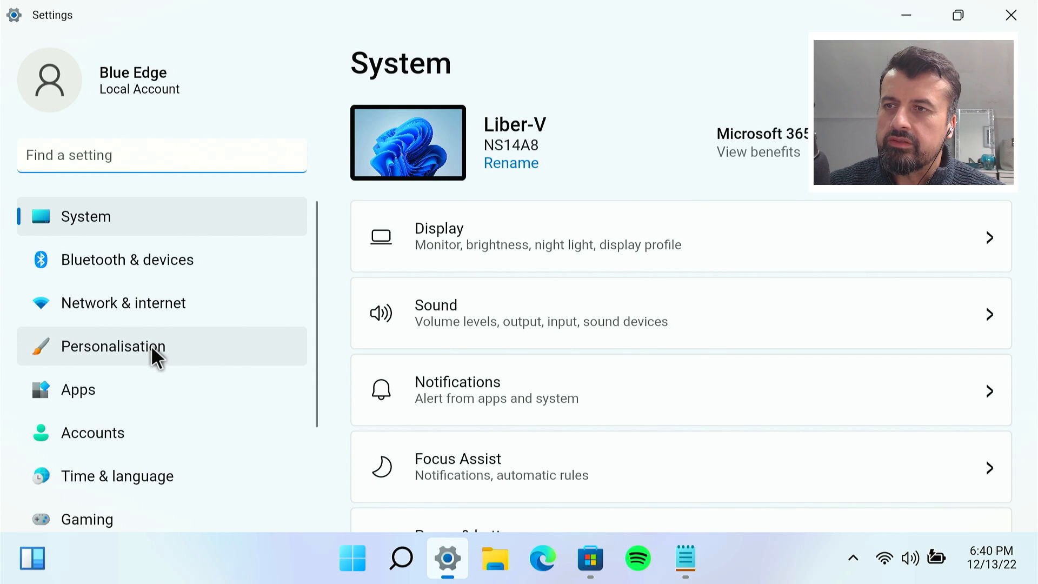
left_click(112, 346)
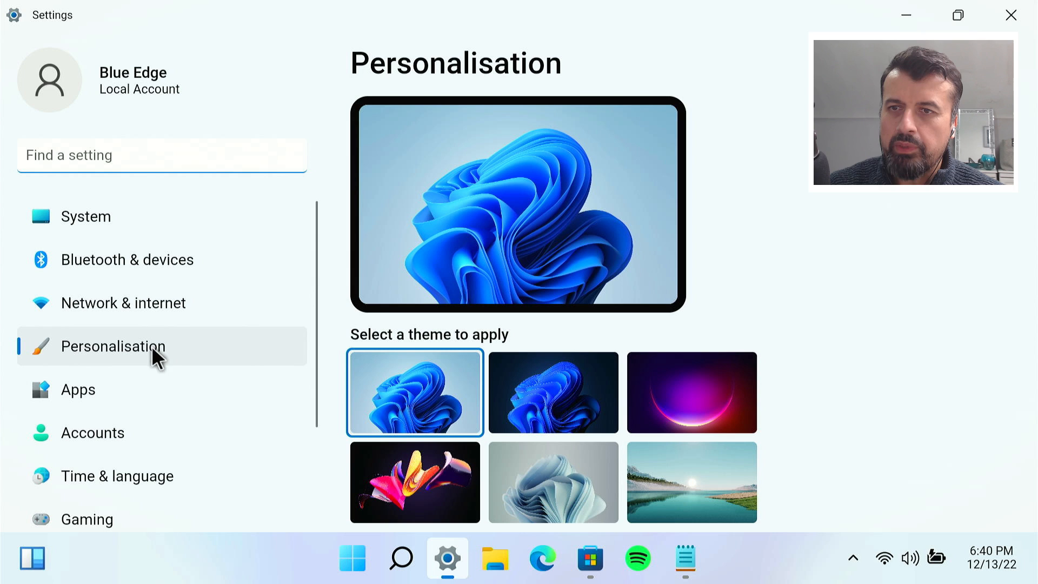
mouse_move(708, 480)
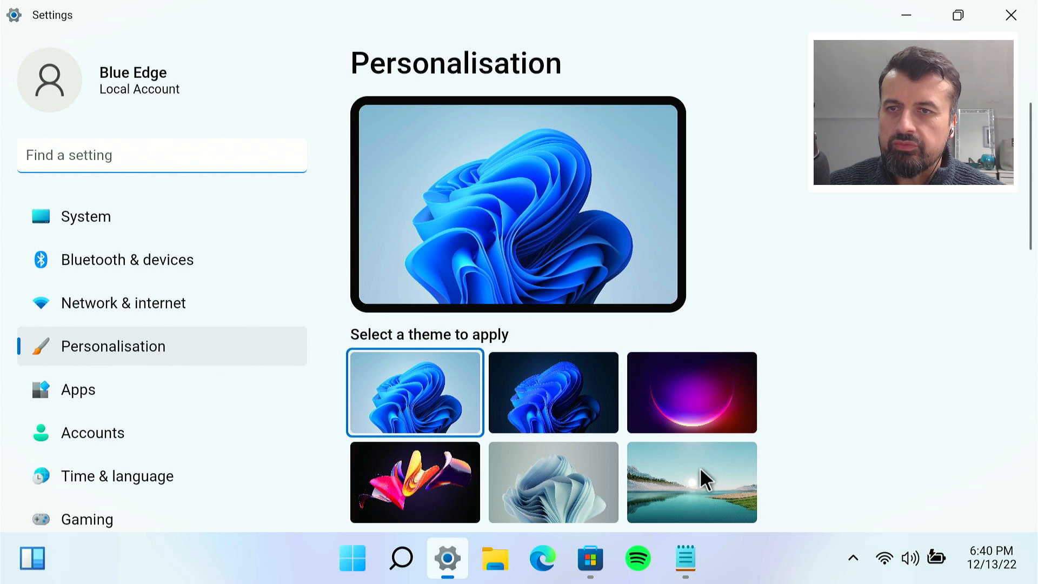
mouse_move(699, 488)
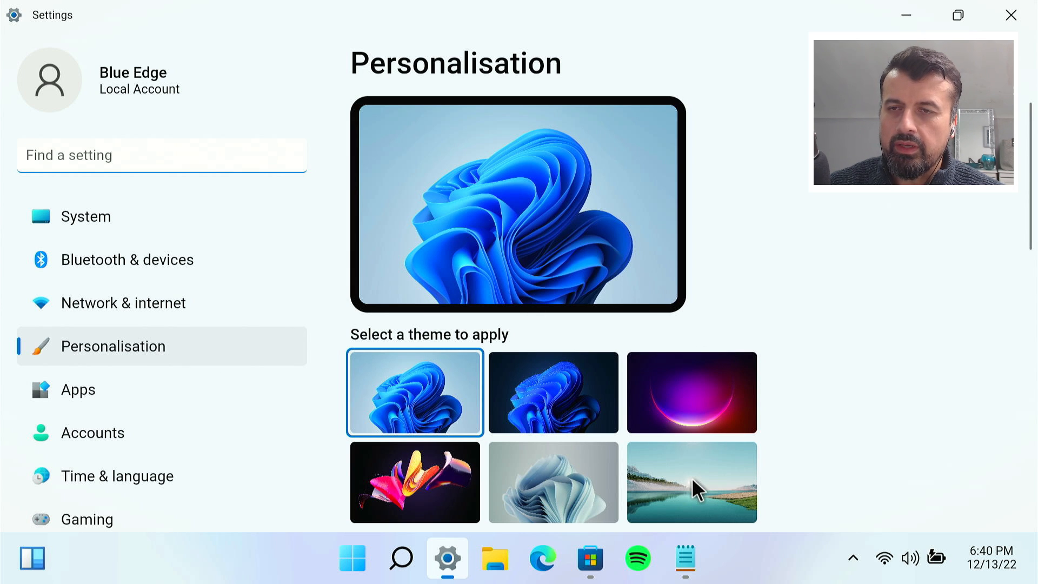
left_click(691, 482)
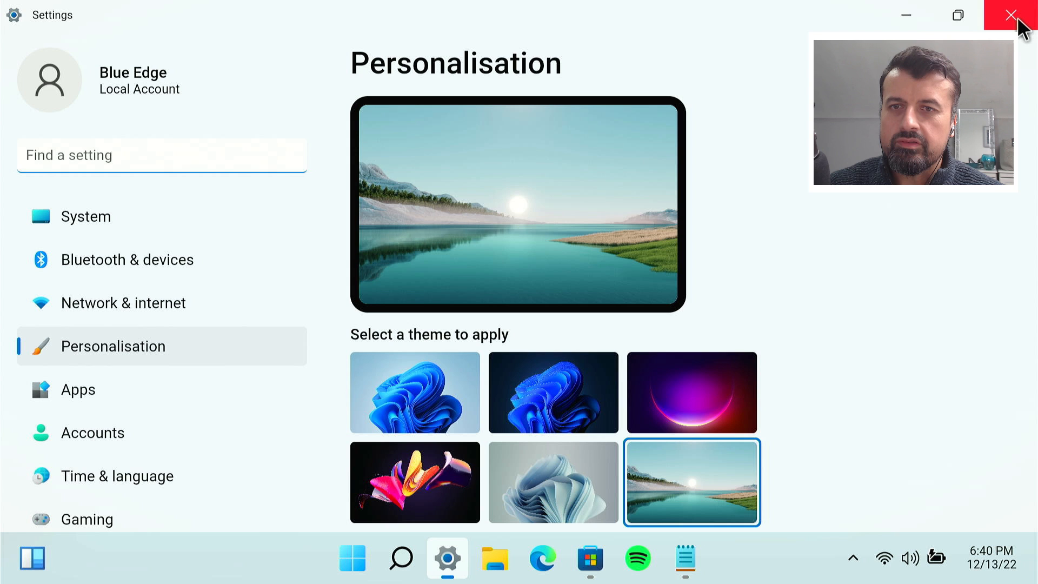
left_click(1012, 14)
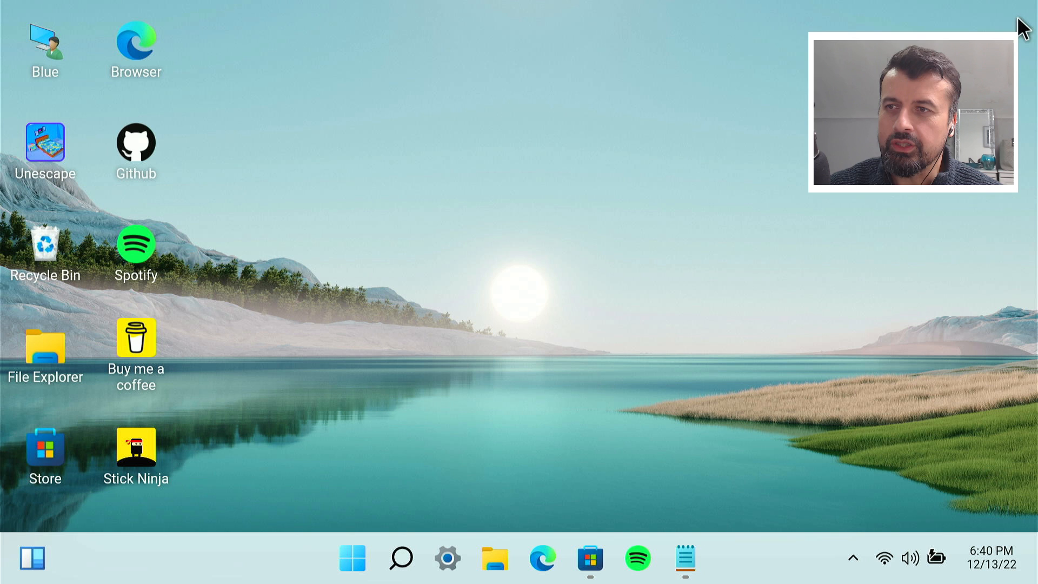
mouse_move(129, 56)
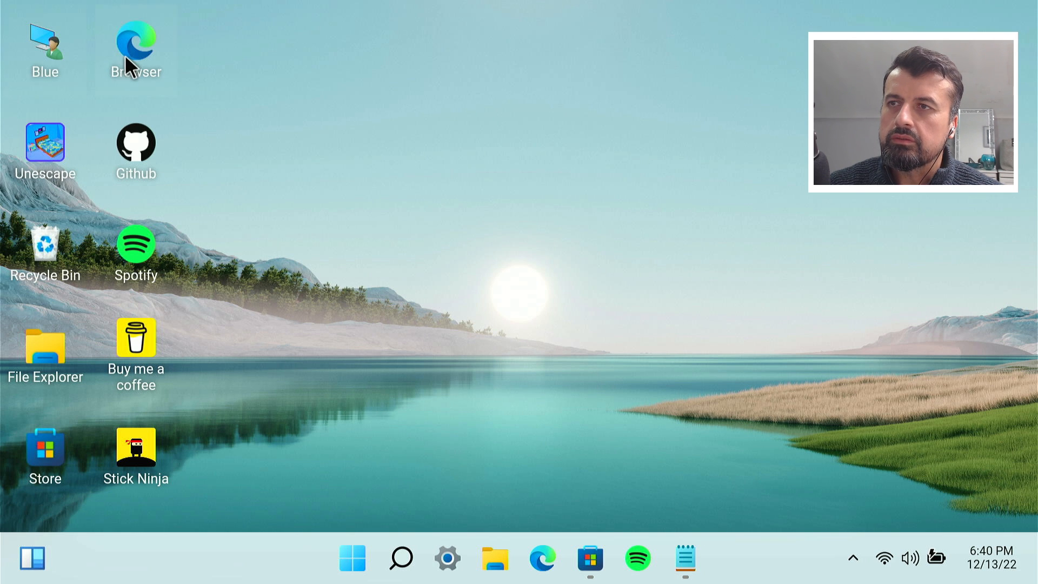
- Search Google for tduk in the browser and view the TechDoctorUK Tutorials page
double_click(136, 50)
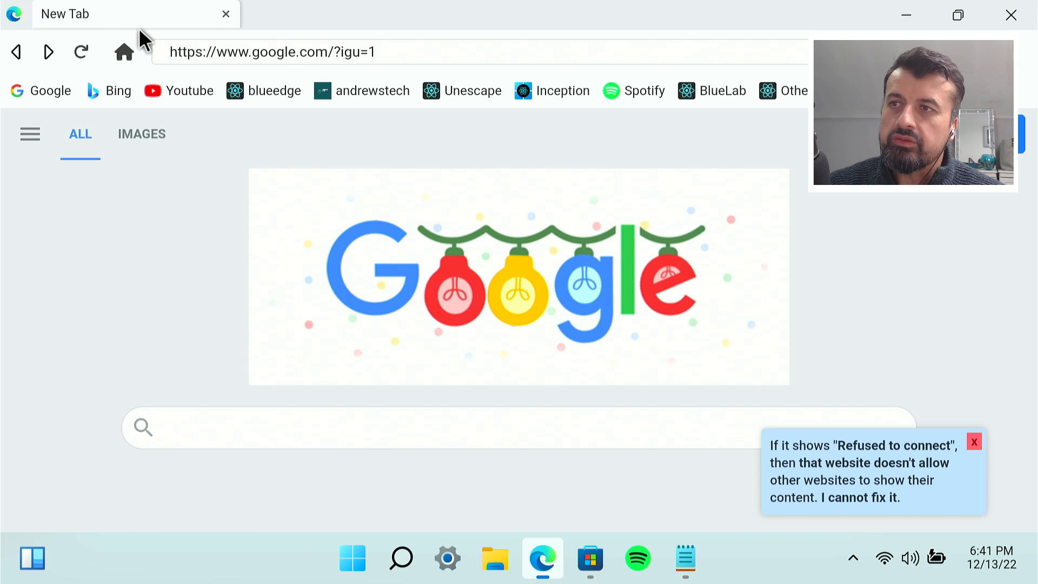
mouse_move(269, 371)
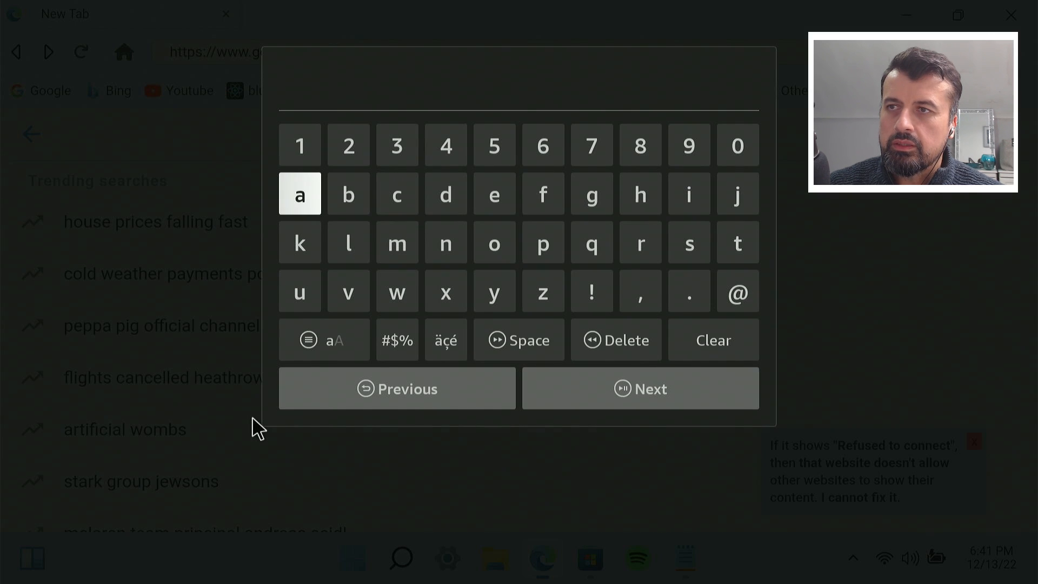
left_click(445, 193)
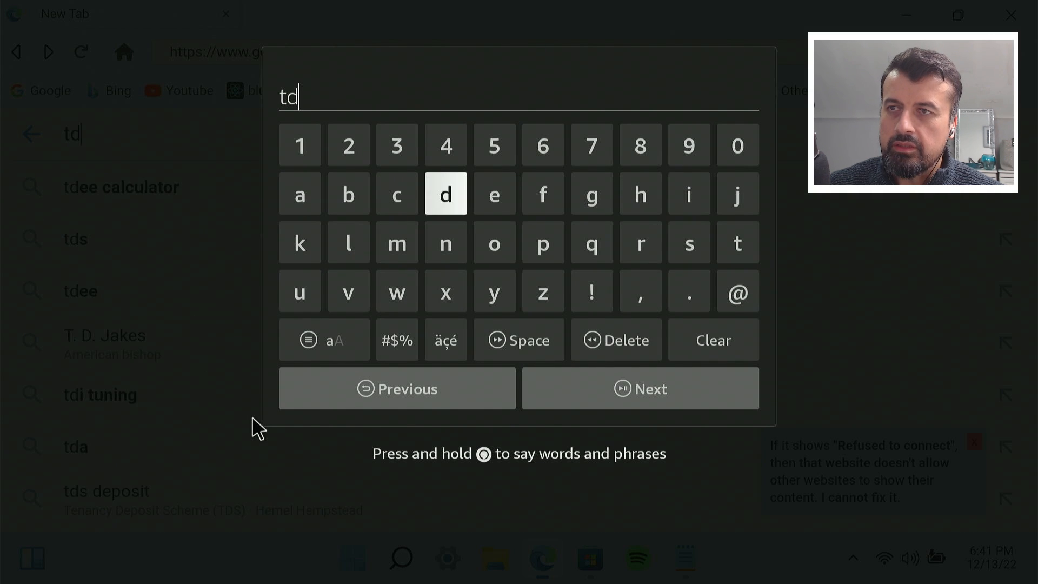
left_click(300, 241)
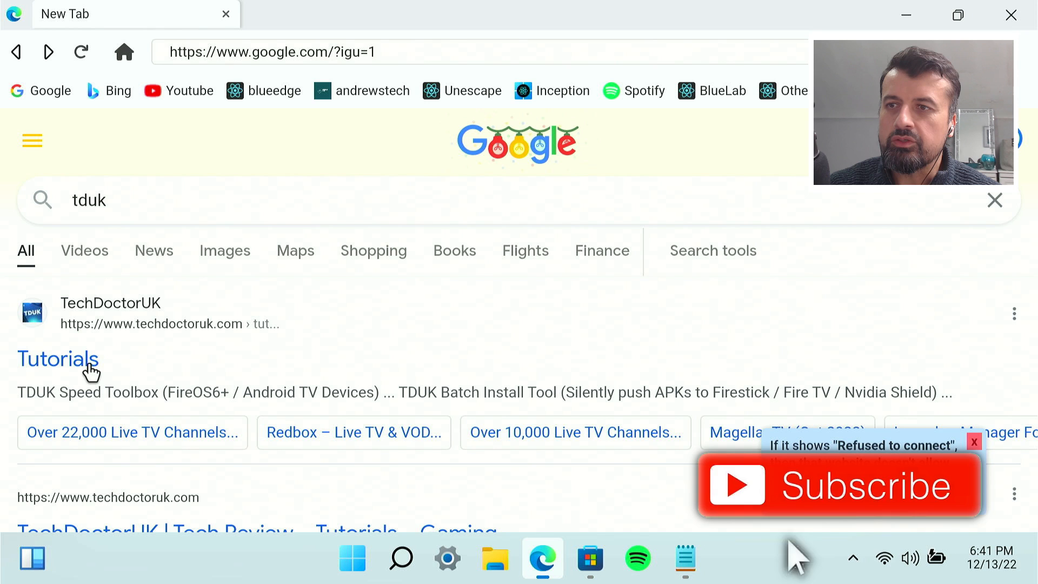
left_click(58, 359)
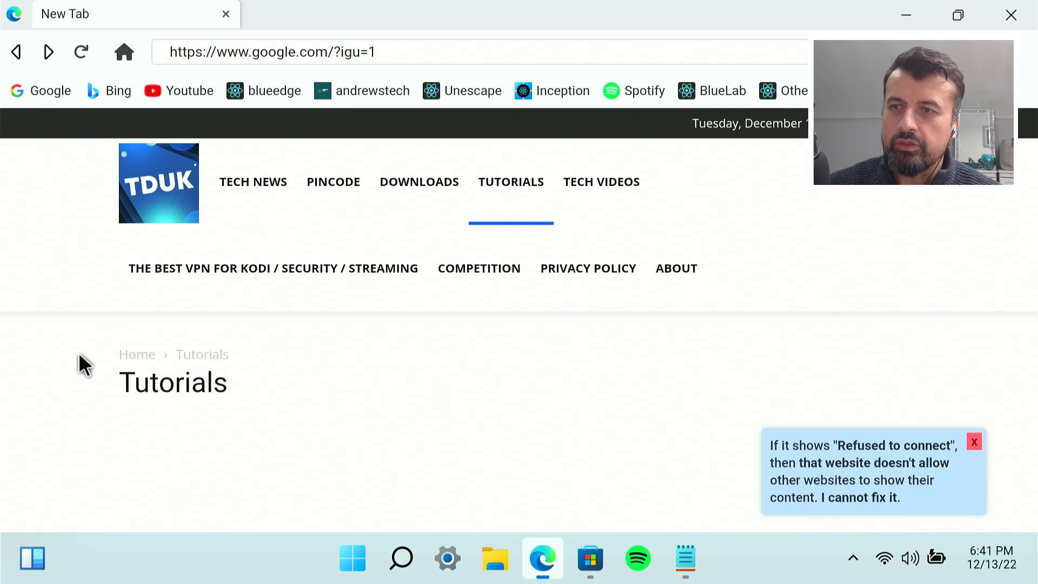
scroll("down", 3)
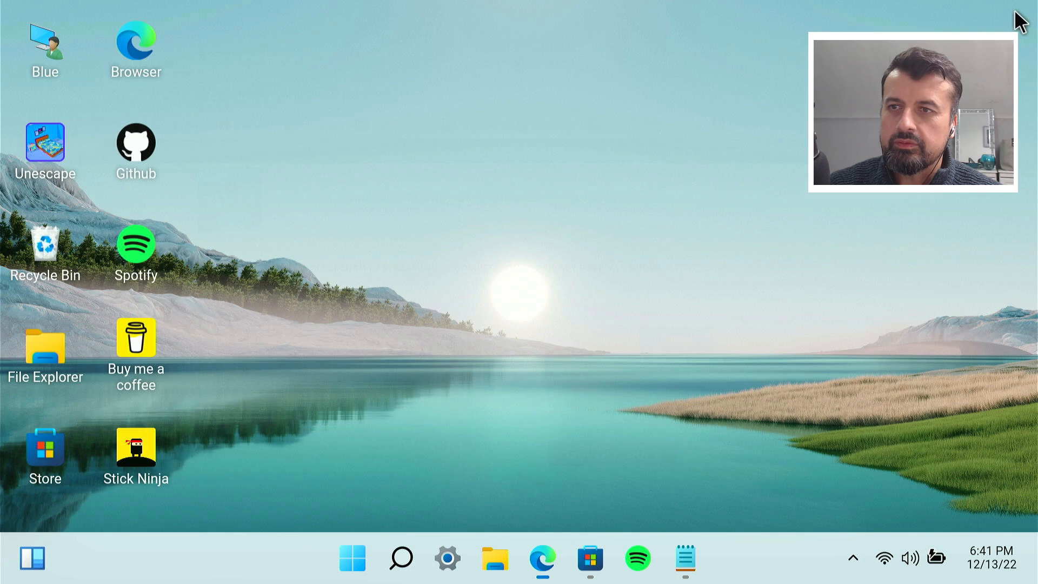
mouse_move(518, 215)
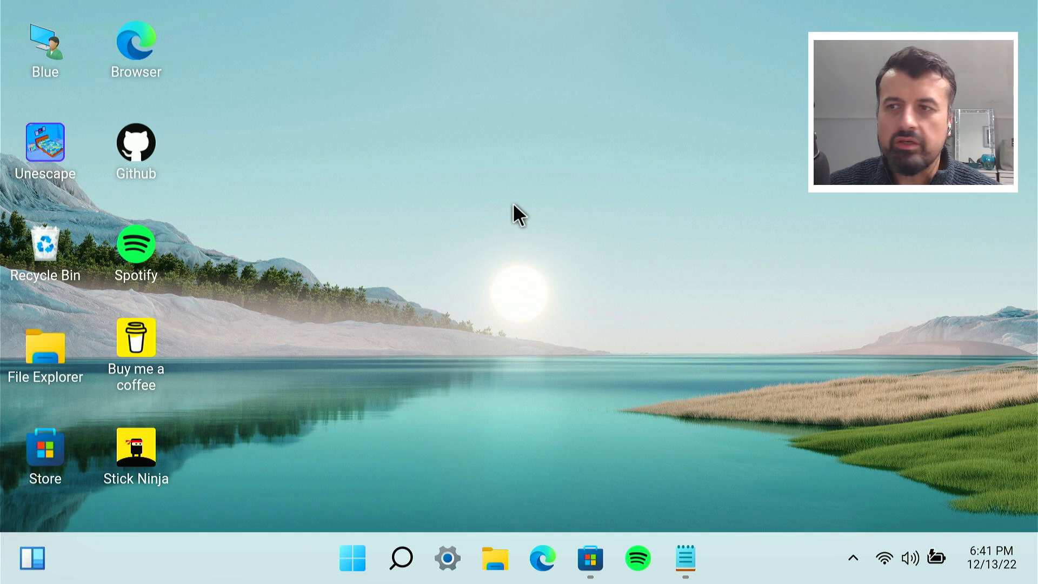
mouse_move(571, 285)
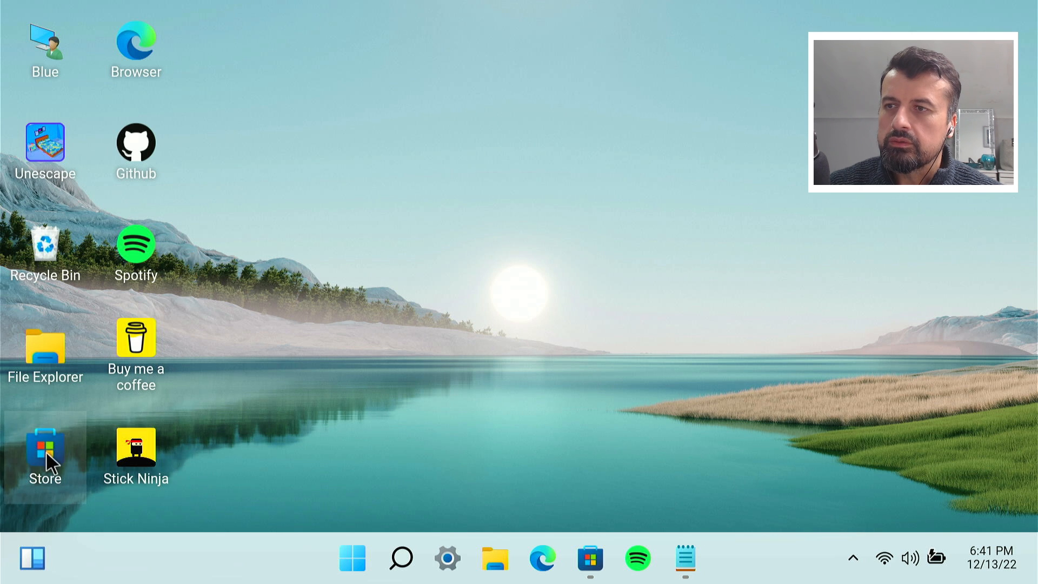
- Browse the Store's app list to the Stick Ninja game page
double_click(46, 450)
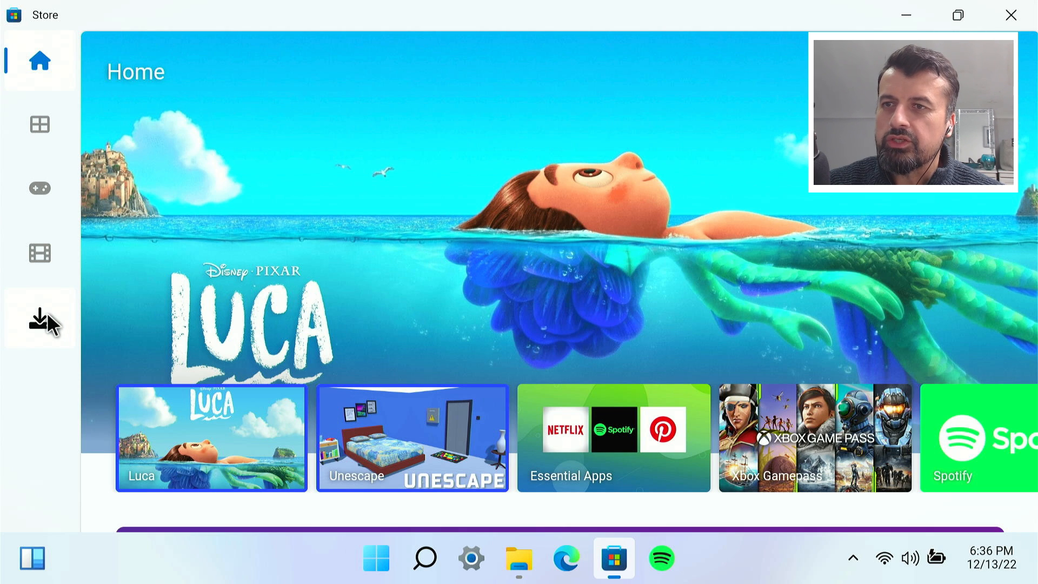
left_click(39, 319)
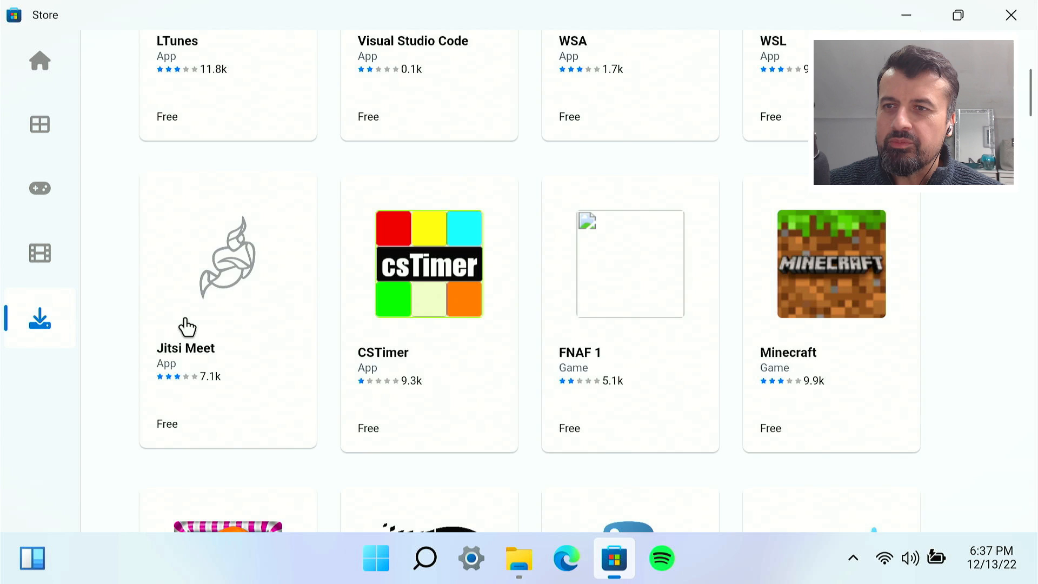
scroll("down", 3)
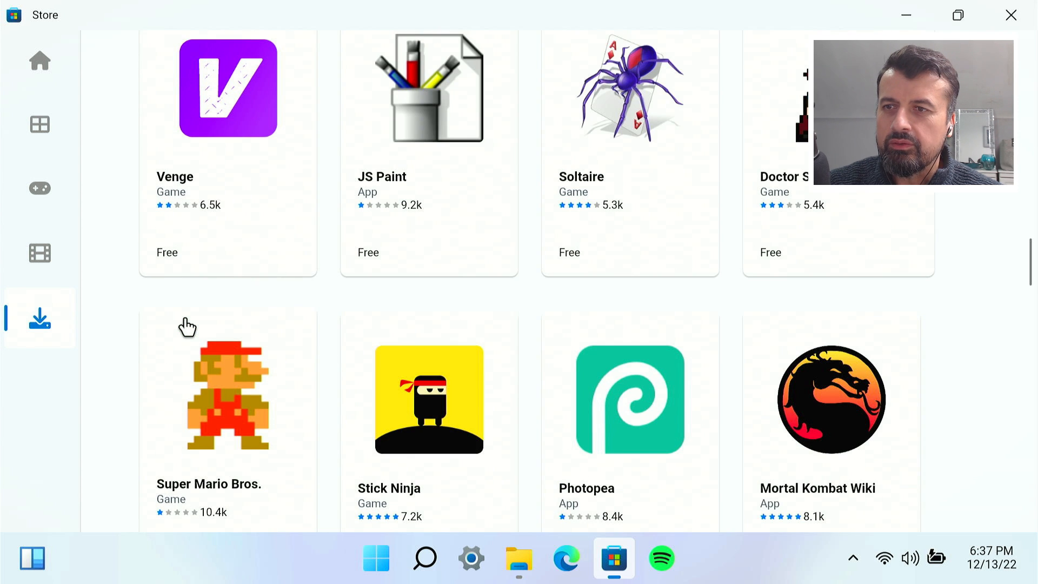
mouse_move(424, 387)
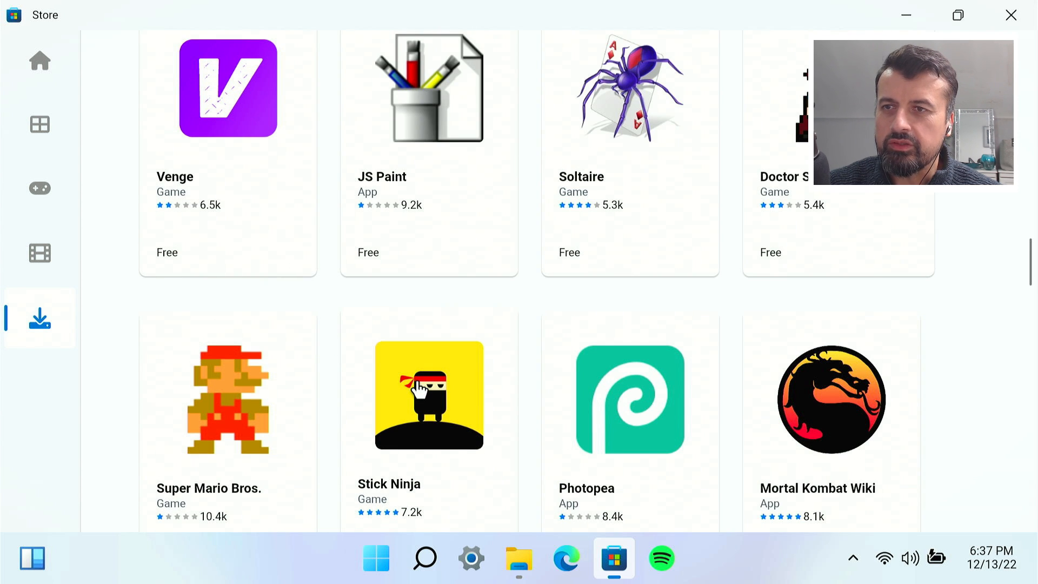
left_click(428, 395)
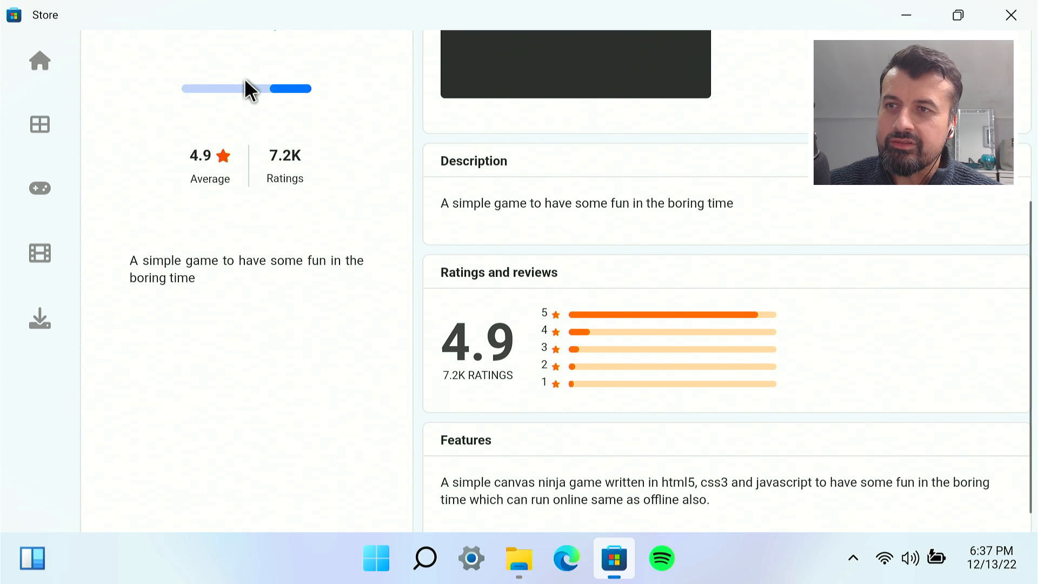
left_click(519, 558)
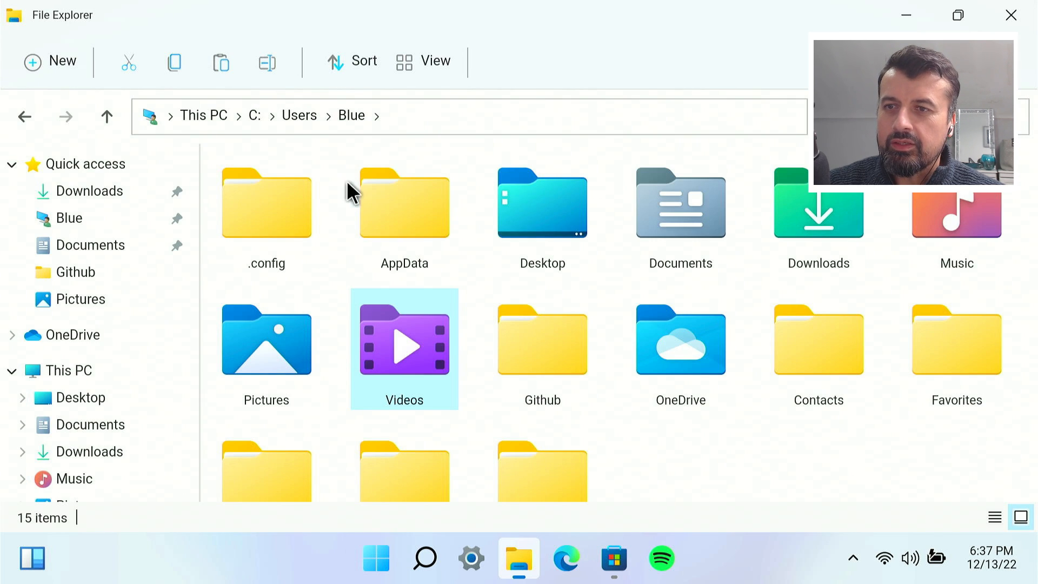
mouse_move(1011, 14)
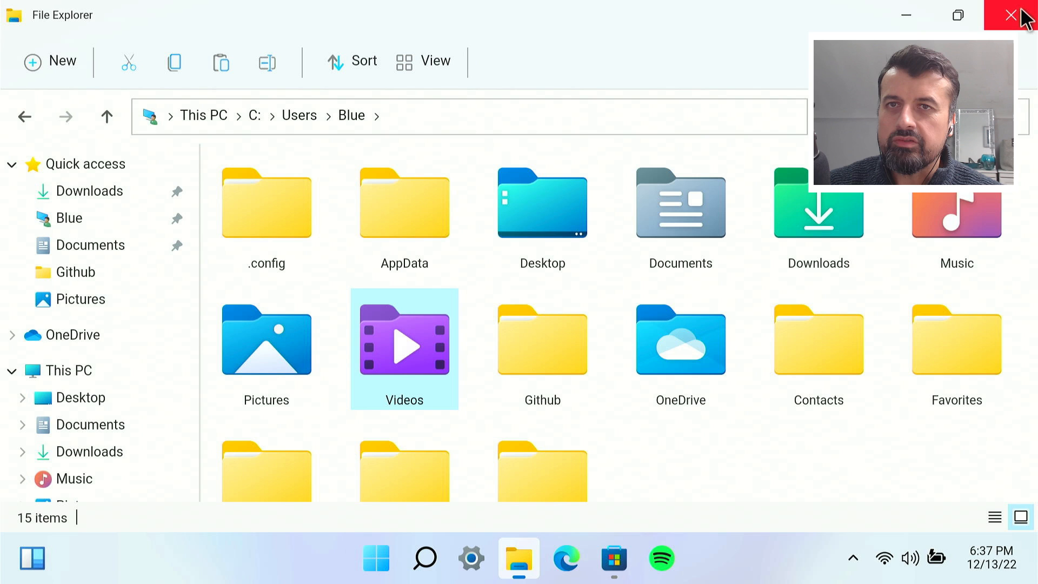
- Close File Explorer, launch Stick Ninja from the desktop and play a round to its end
left_click(1010, 14)
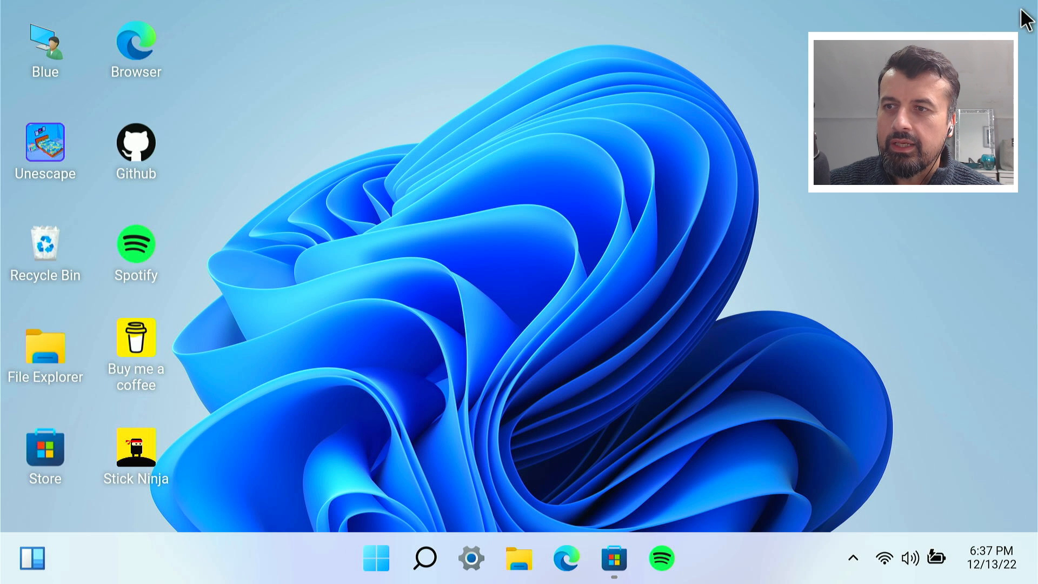
mouse_move(235, 464)
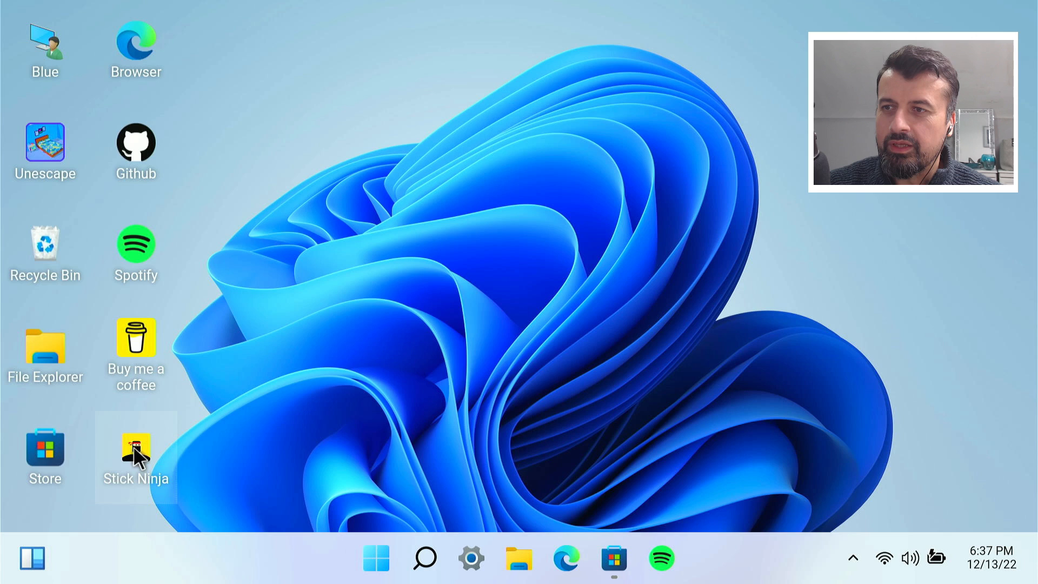
double_click(136, 455)
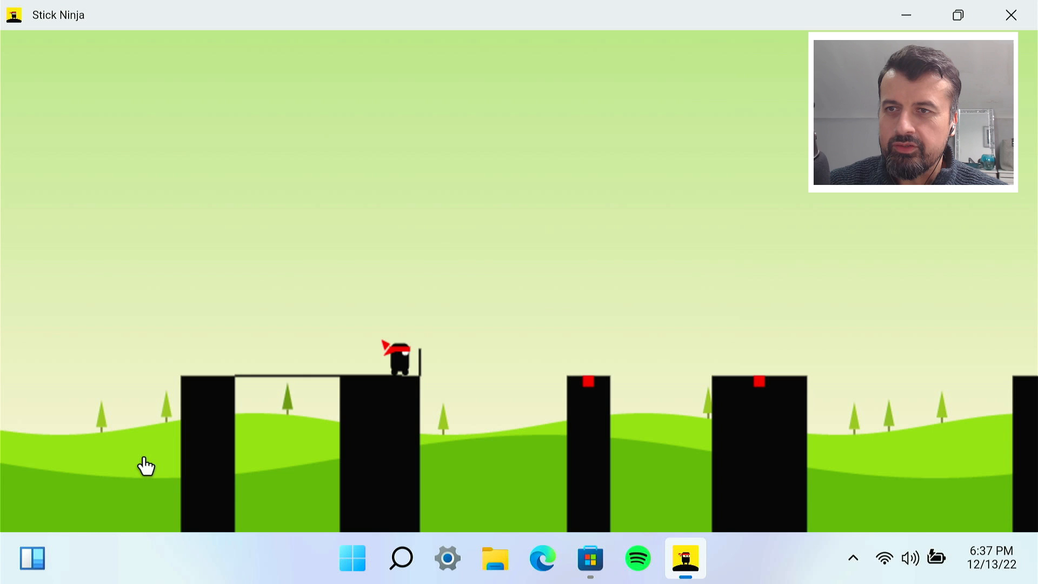
left_click(404, 361)
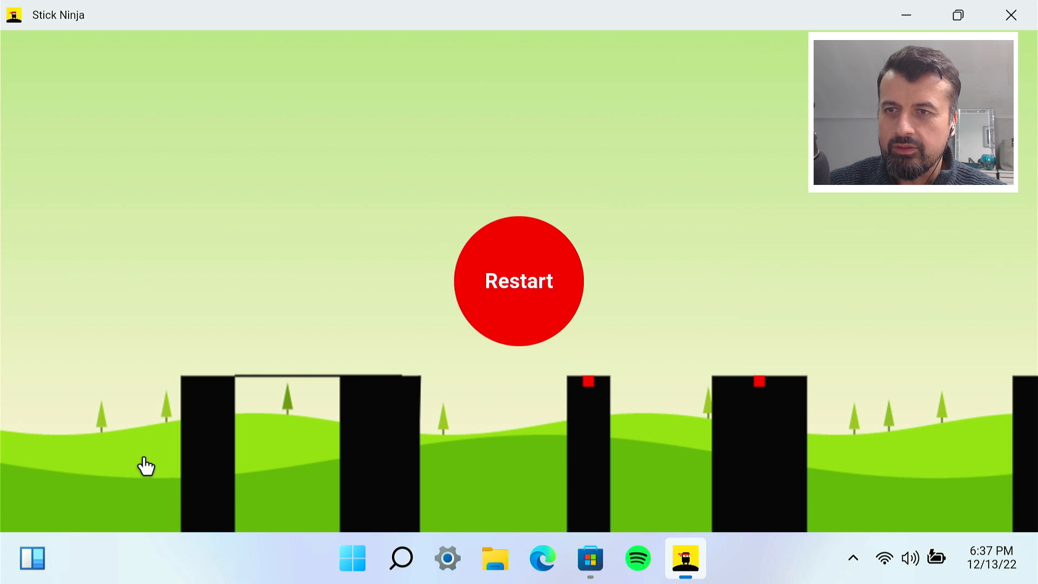
mouse_move(367, 389)
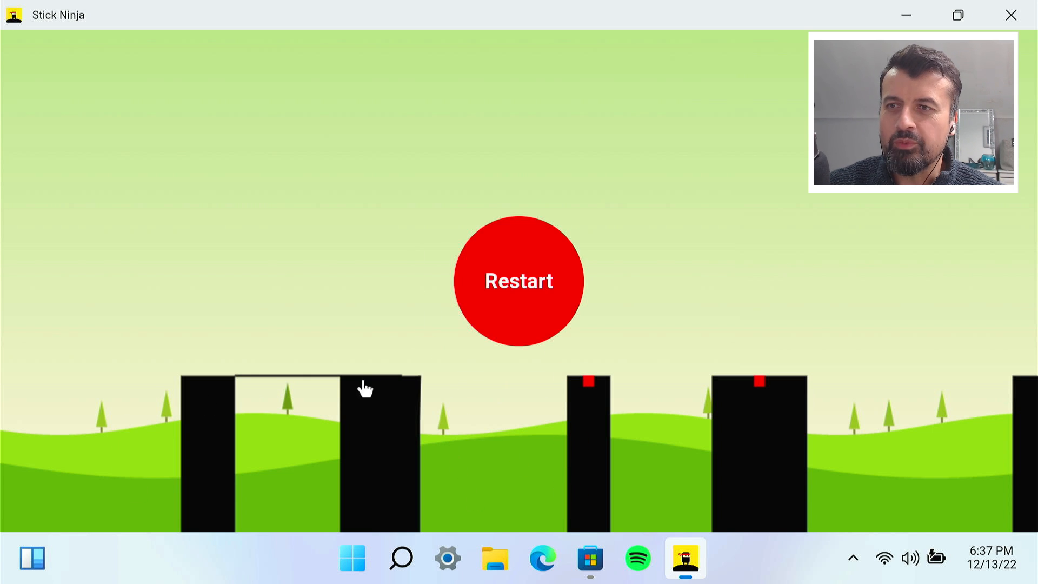
left_click(518, 281)
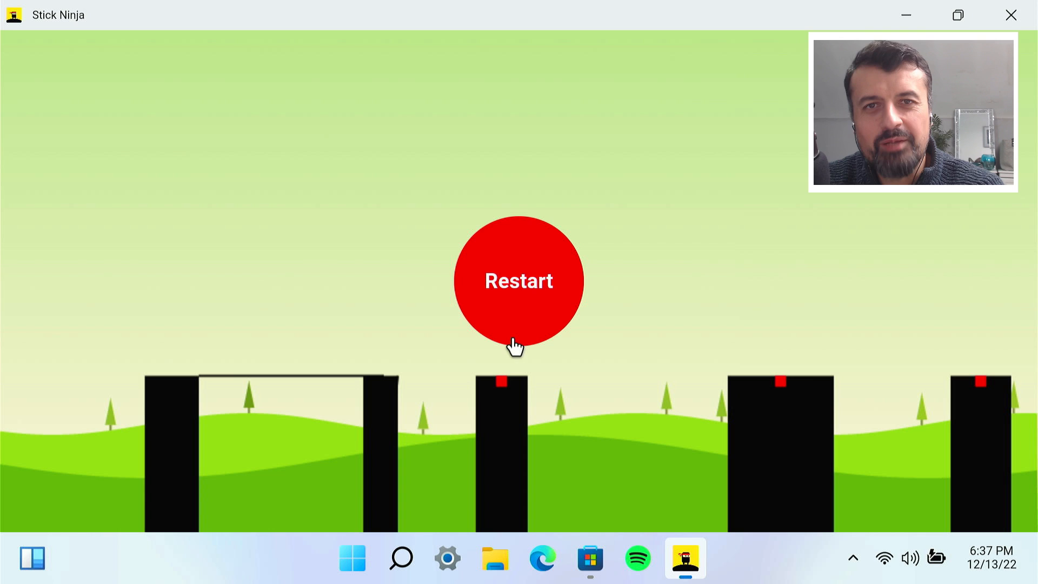
mouse_move(1030, 87)
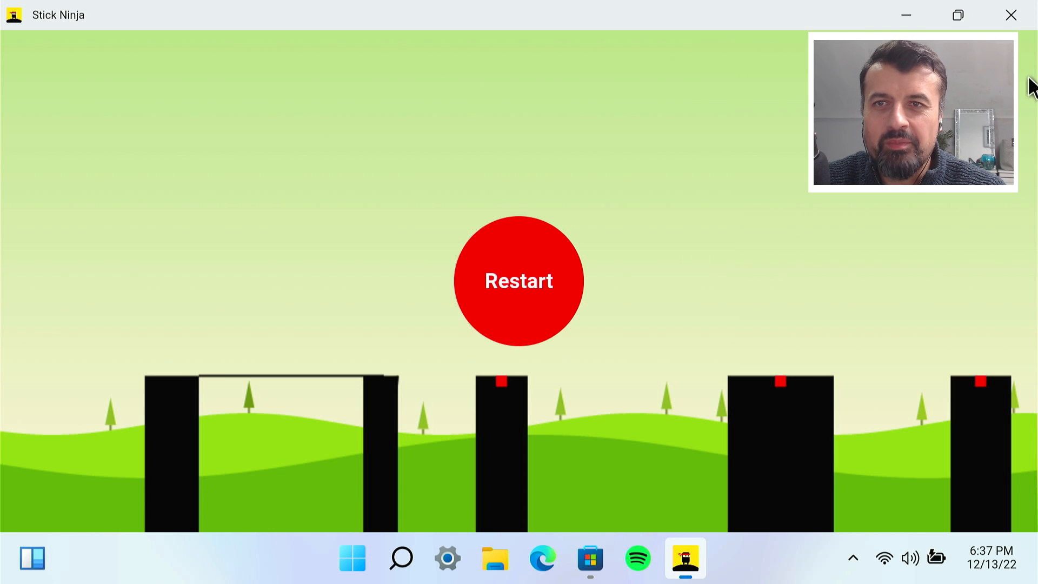
- Close Stick Ninja, leaving the empty desktop
left_click(1011, 14)
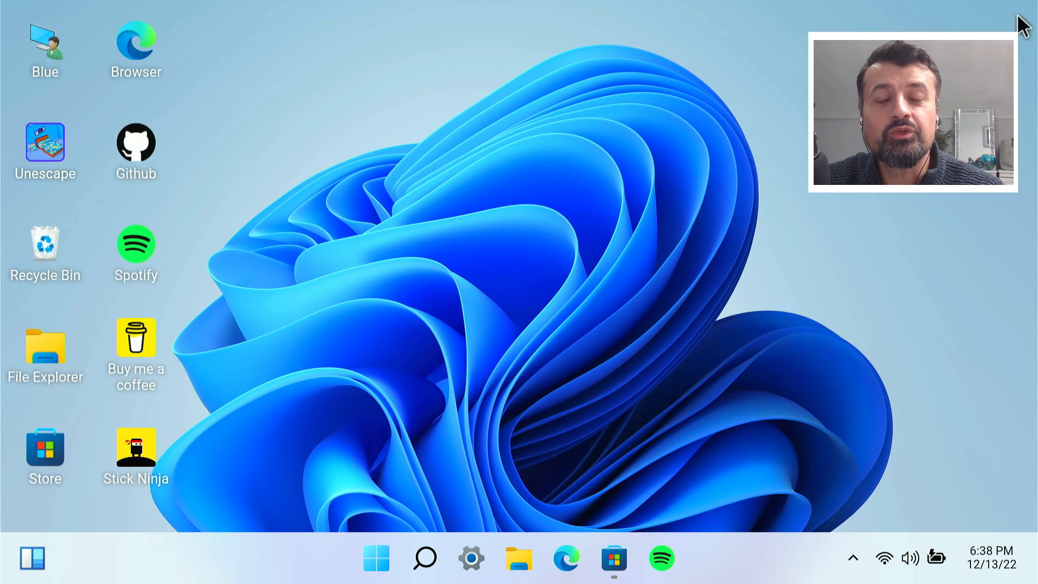
mouse_move(426, 230)
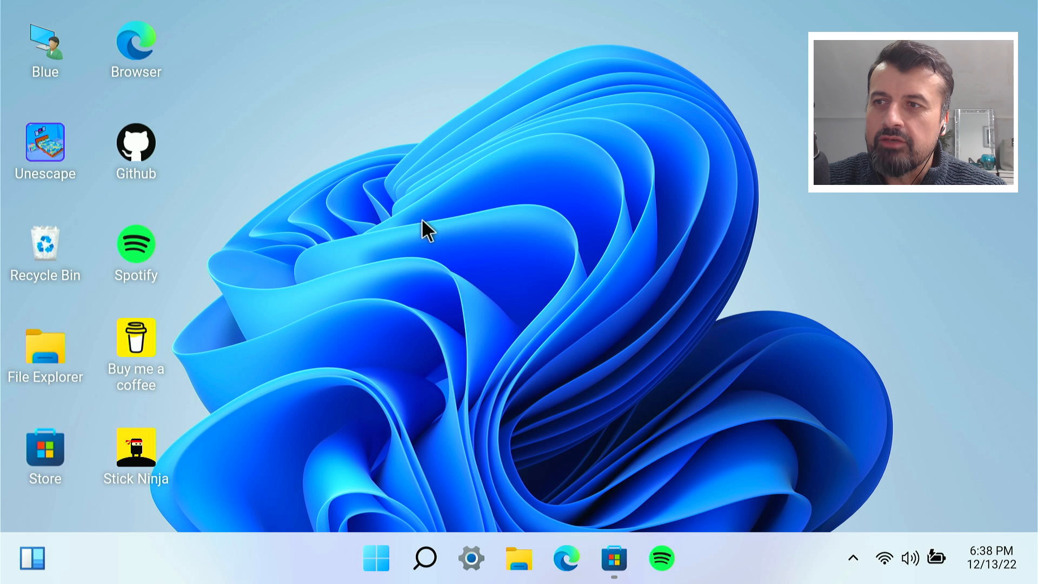
mouse_move(285, 291)
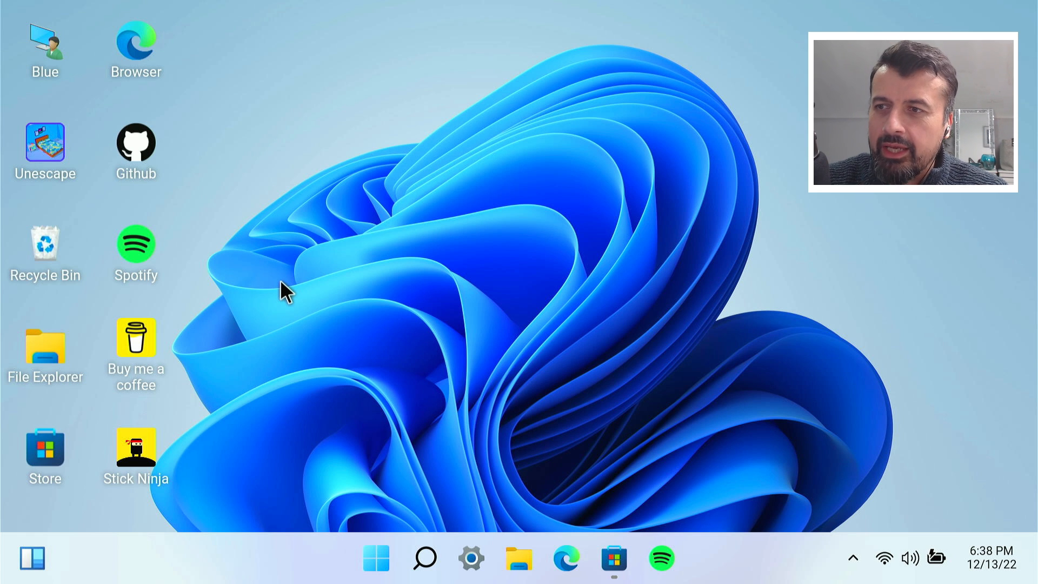
mouse_move(185, 299)
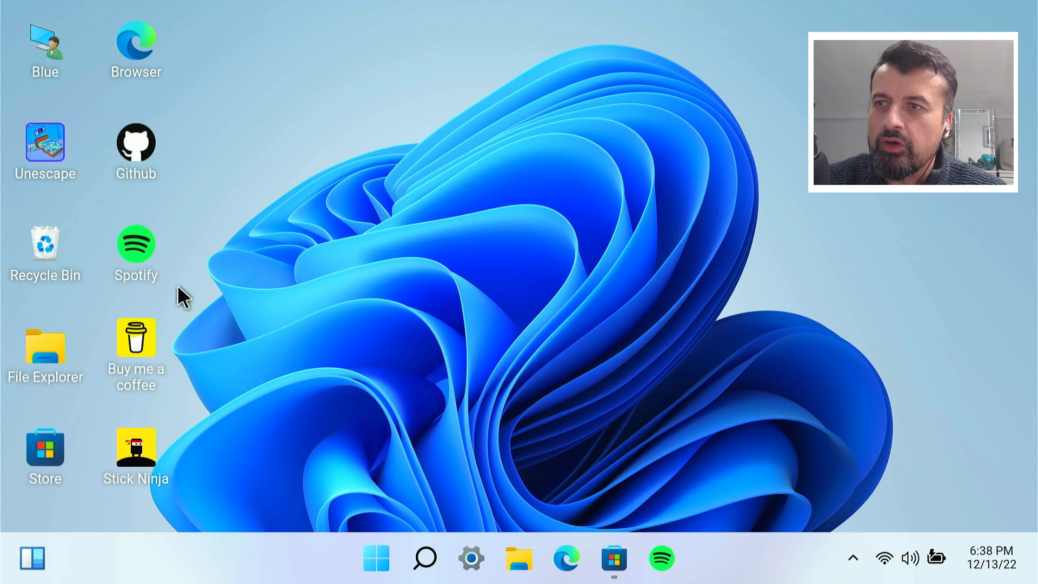
mouse_move(136, 50)
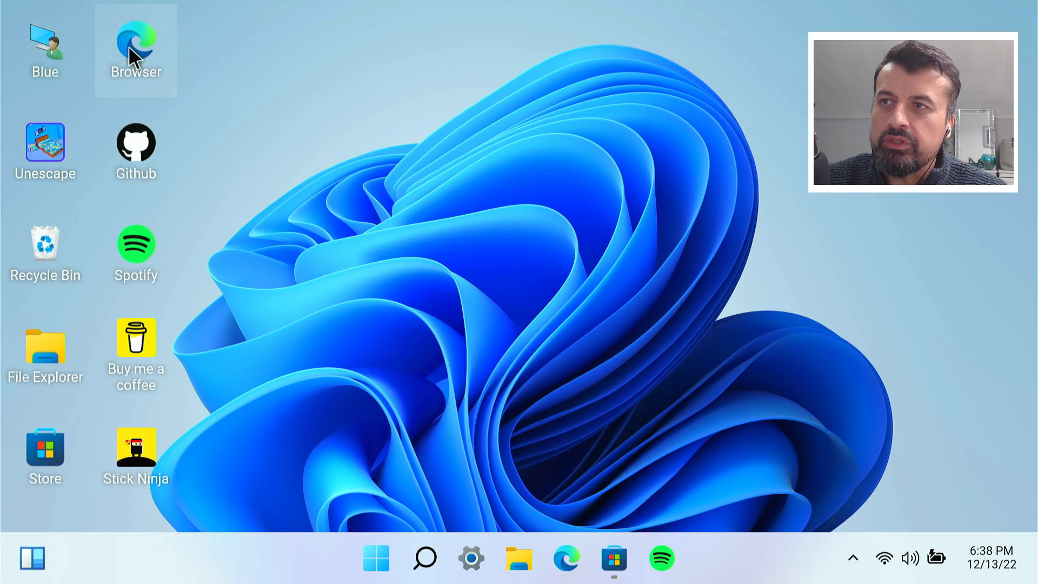
mouse_move(137, 56)
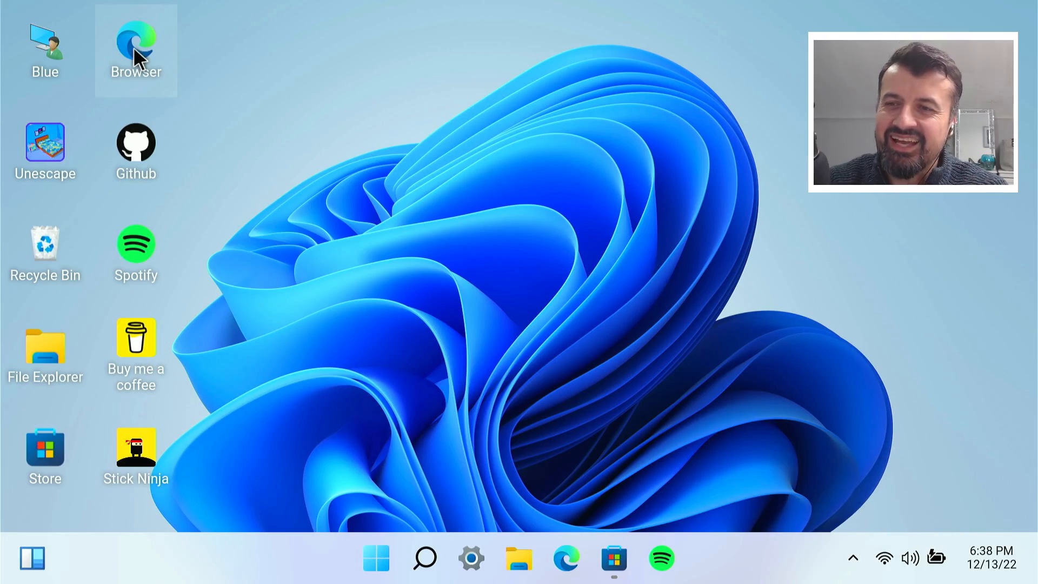
- Subscribe to the TechDoctorUK channel on its YouTube page
double_click(136, 49)
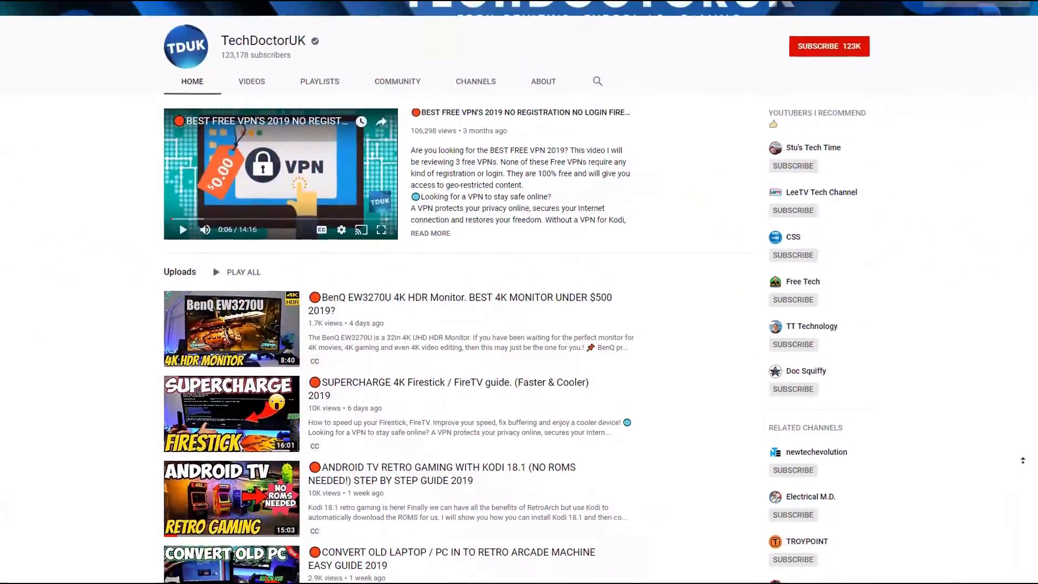
scroll("up", 3)
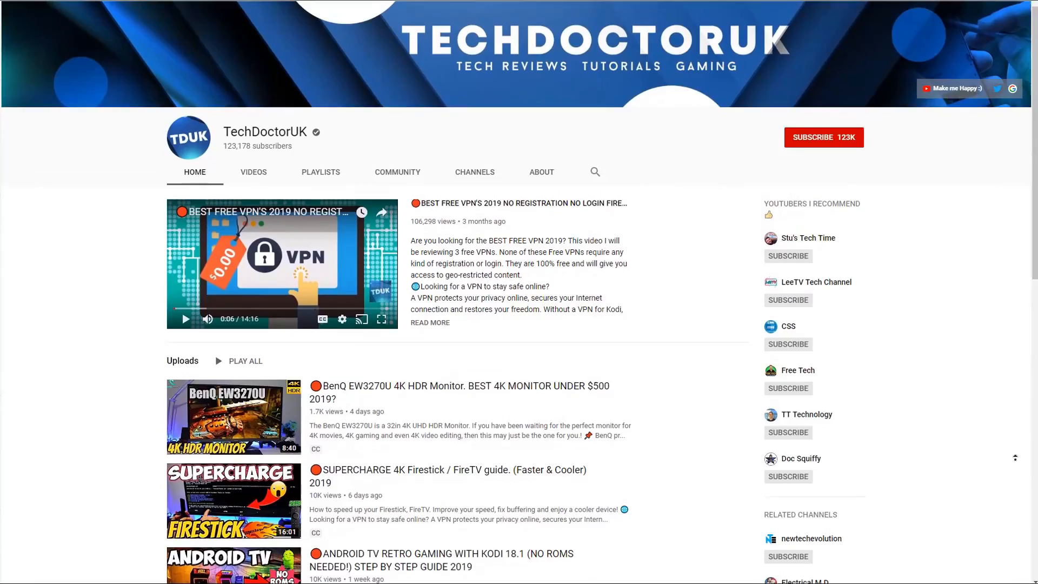
scroll("up", 3)
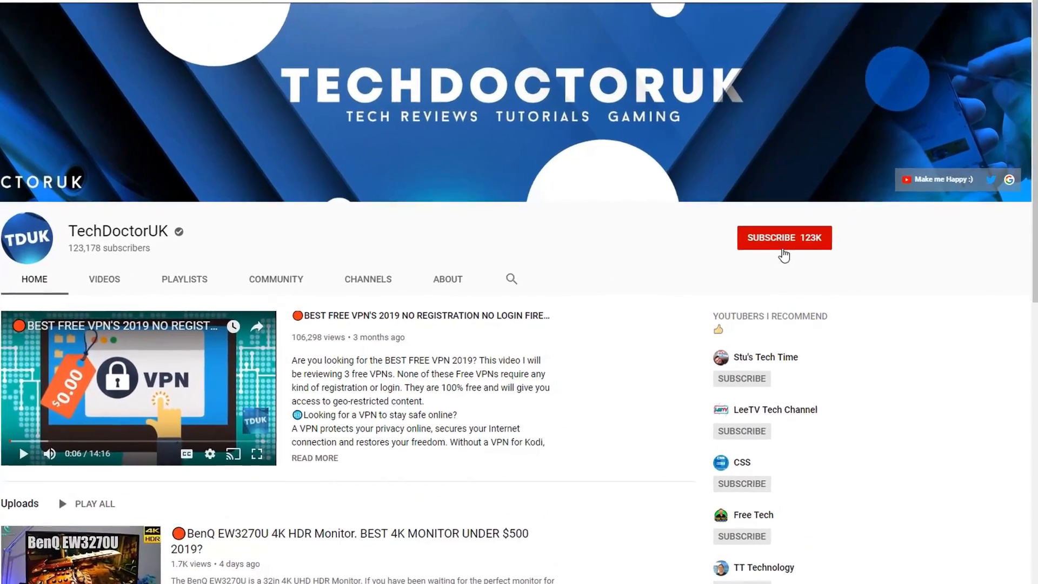
left_click(784, 237)
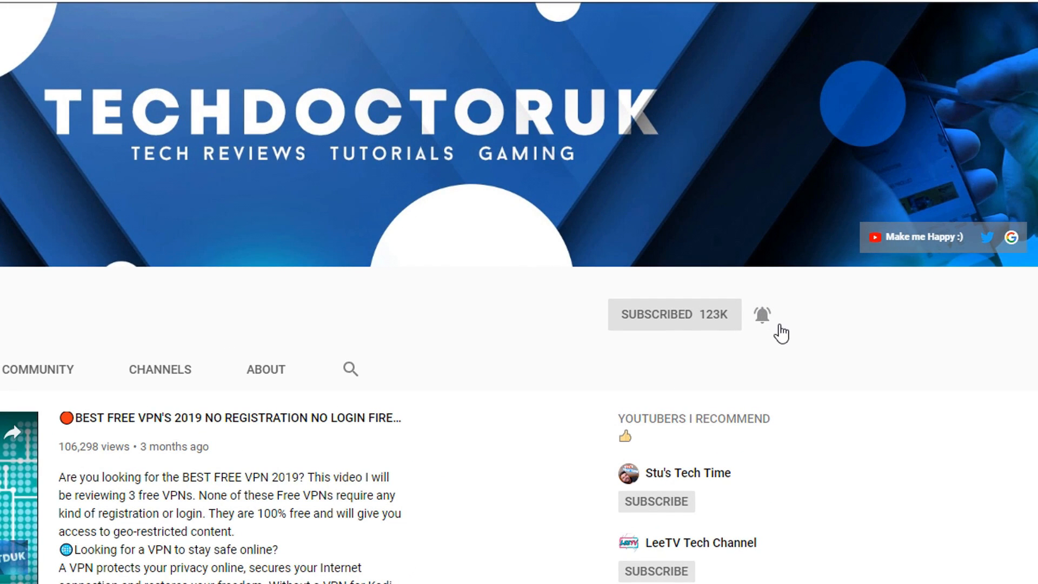
mouse_move(793, 342)
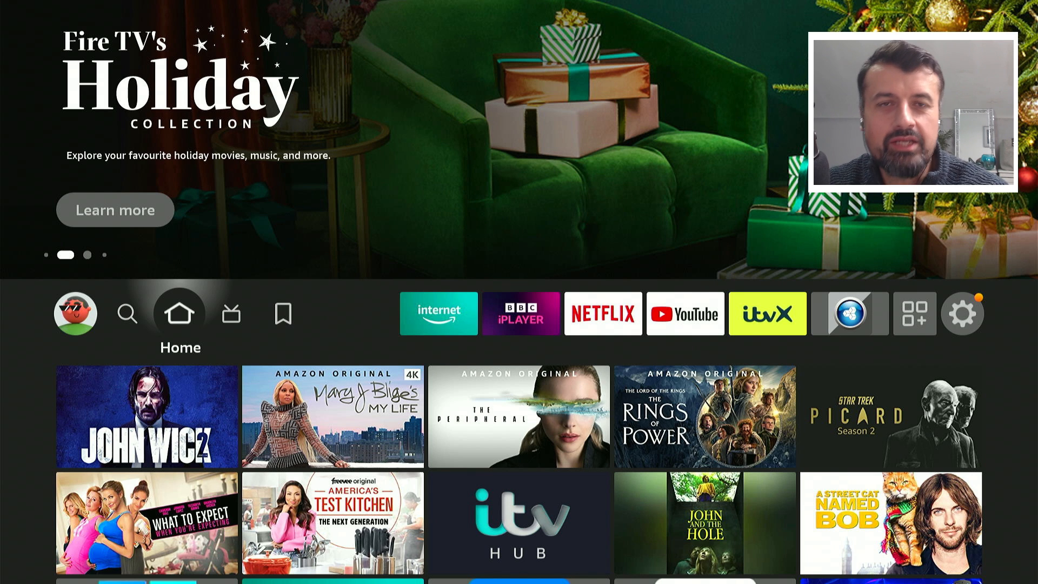
- Select Developer Options under My Fire TV in Fire TV Settings
left_click(962, 313)
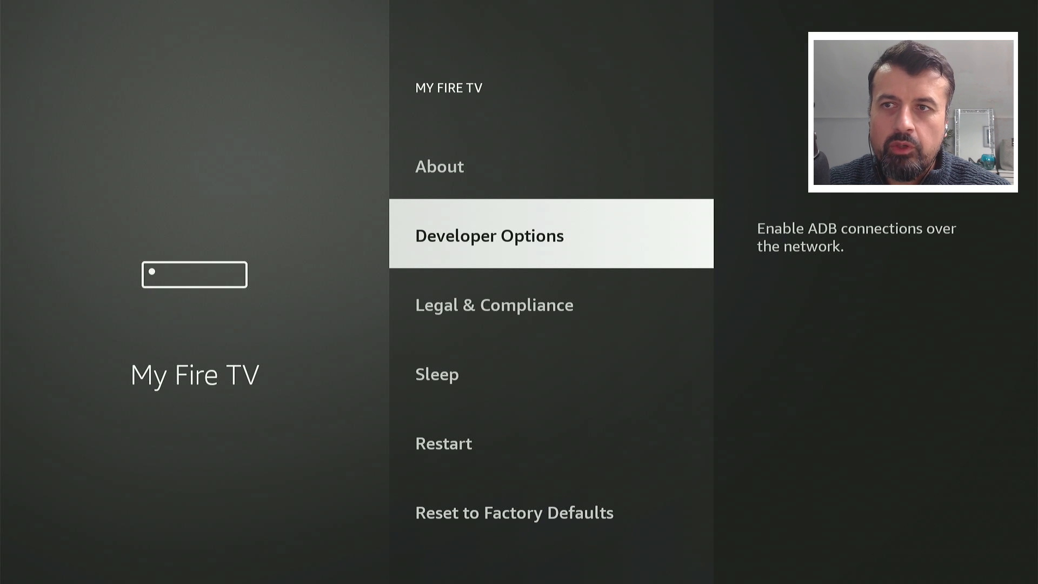
left_click(489, 234)
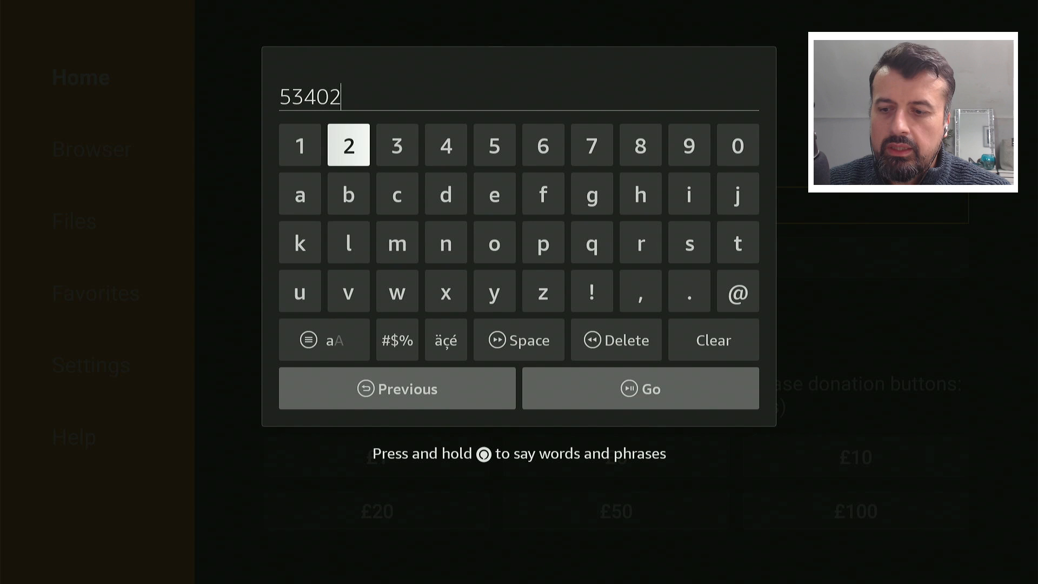
- Load the TechDoctorUK site from code 53402 and show its Tech News / Pincode / Downloads menu
left_click(639, 388)
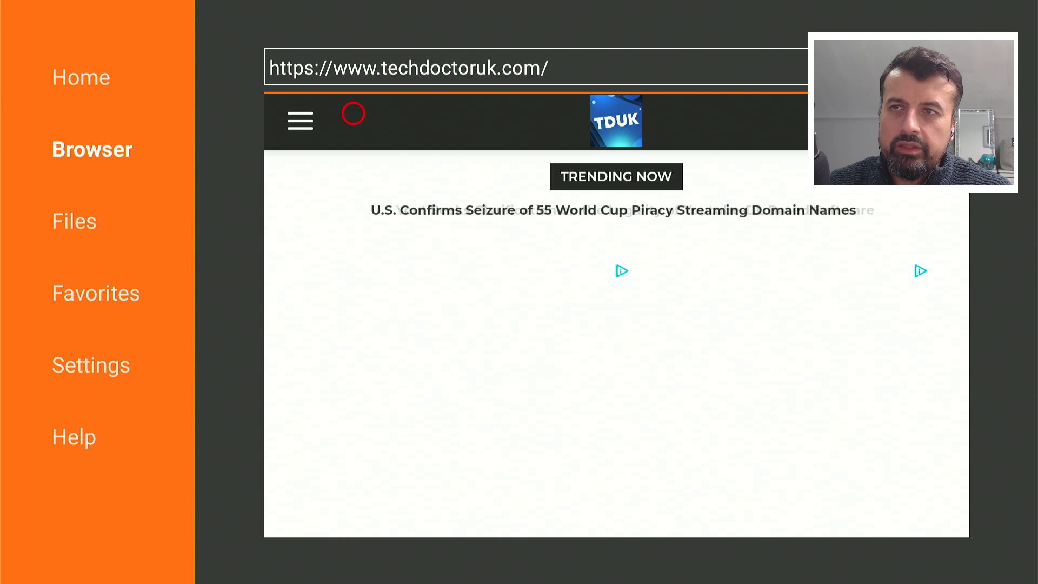
left_click(300, 122)
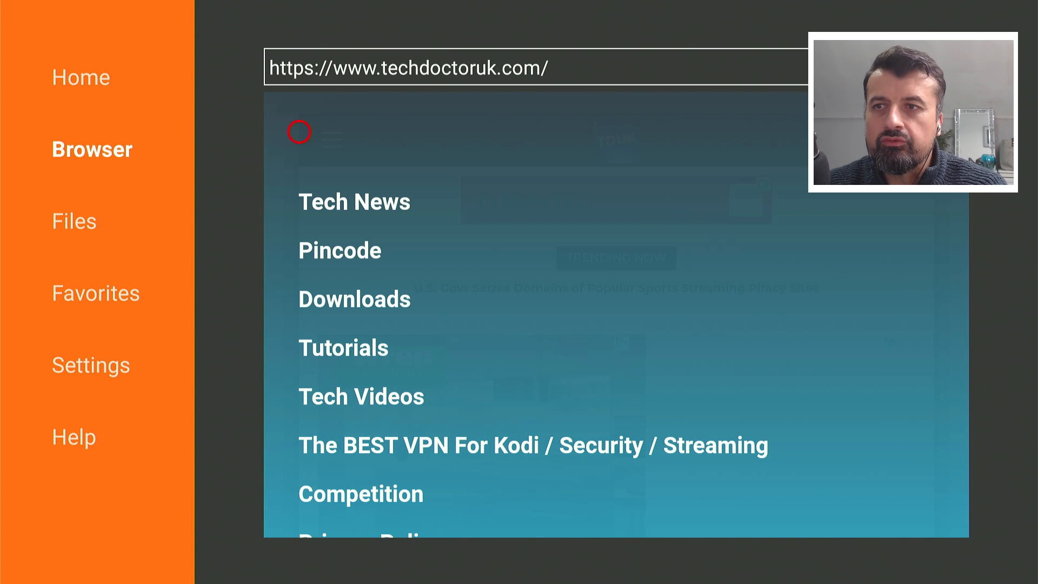
mouse_move(296, 296)
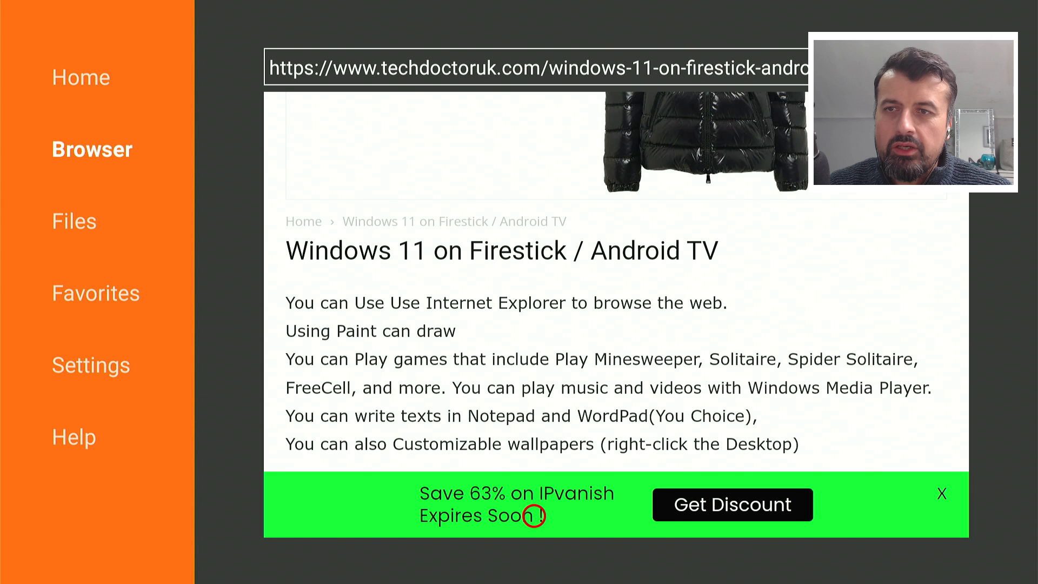
- Scroll the Windows 11 on Firestick / Android TV article down to the Software Needed link
scroll("up", 3)
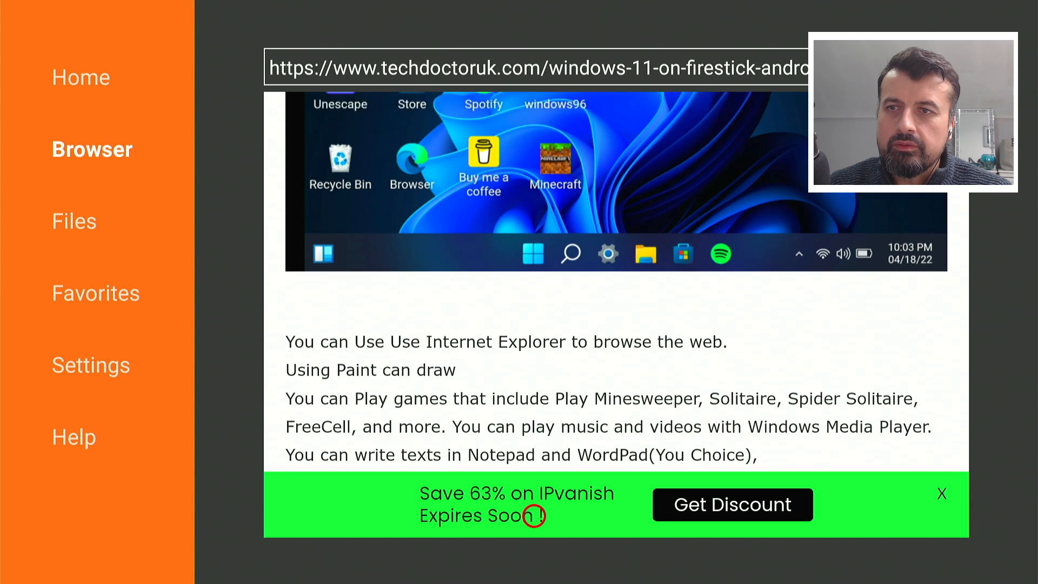
scroll("down", 3)
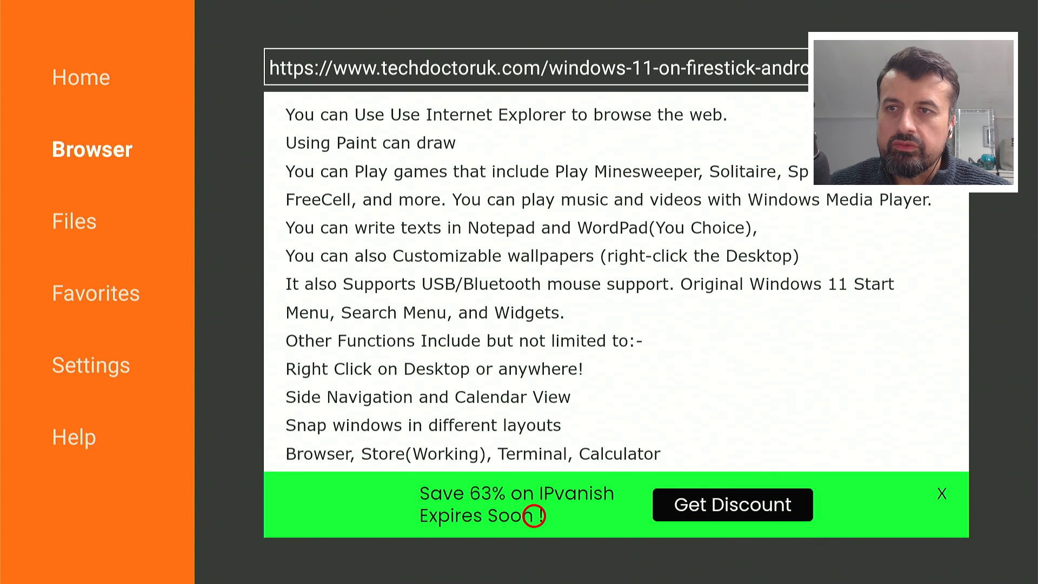
scroll("down", 3)
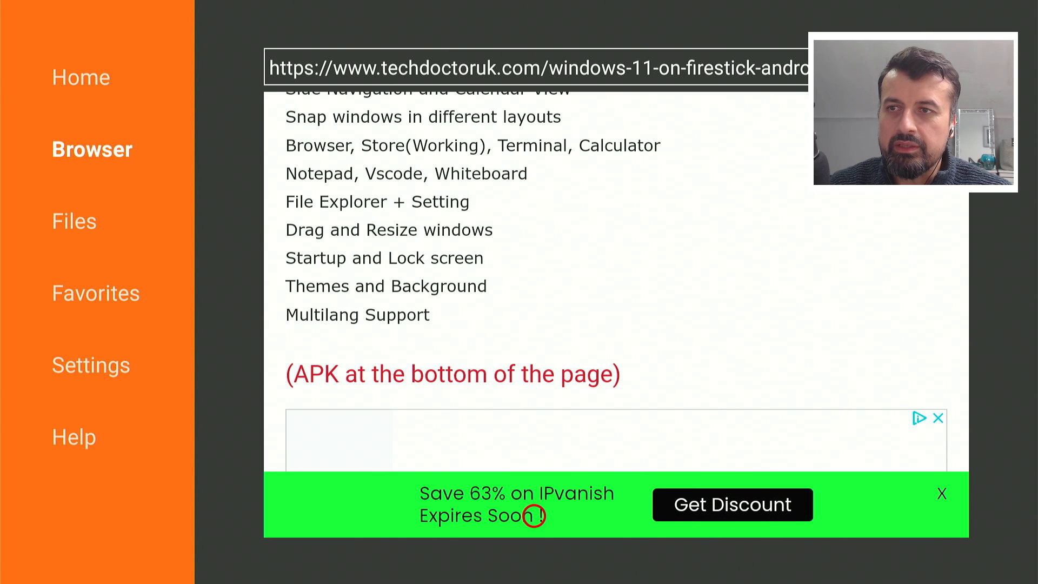
scroll("down", 3)
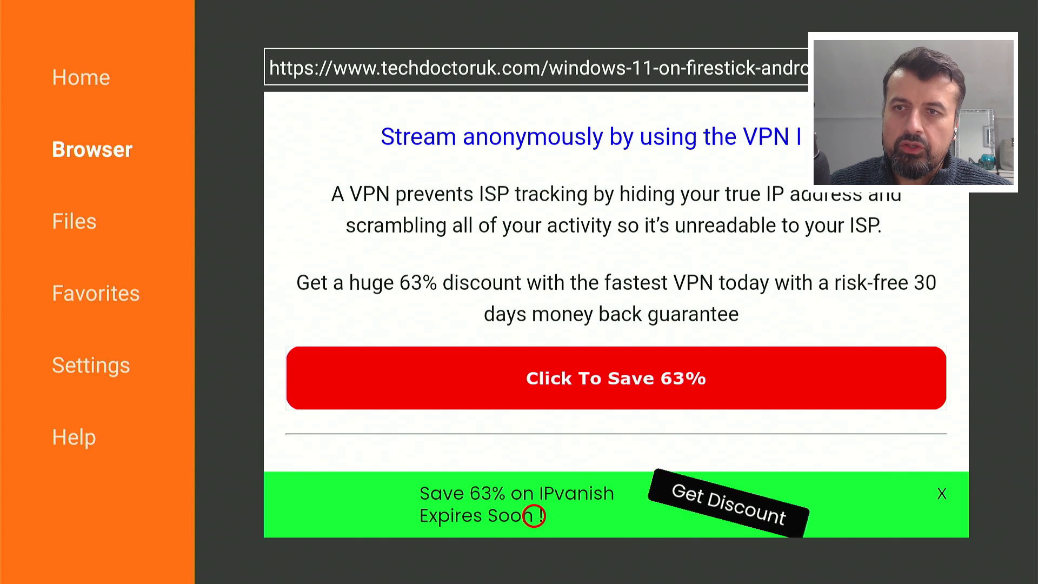
scroll("down", 3)
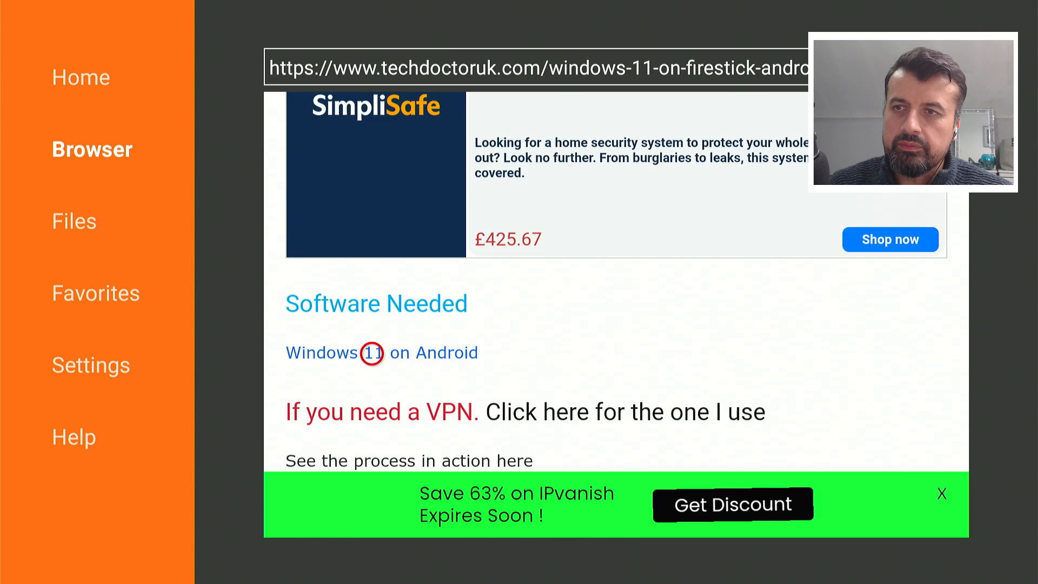
- Follow the 'Windows 11 on Android' link to its download page, reaching the Win11 React lock screen
left_click(382, 352)
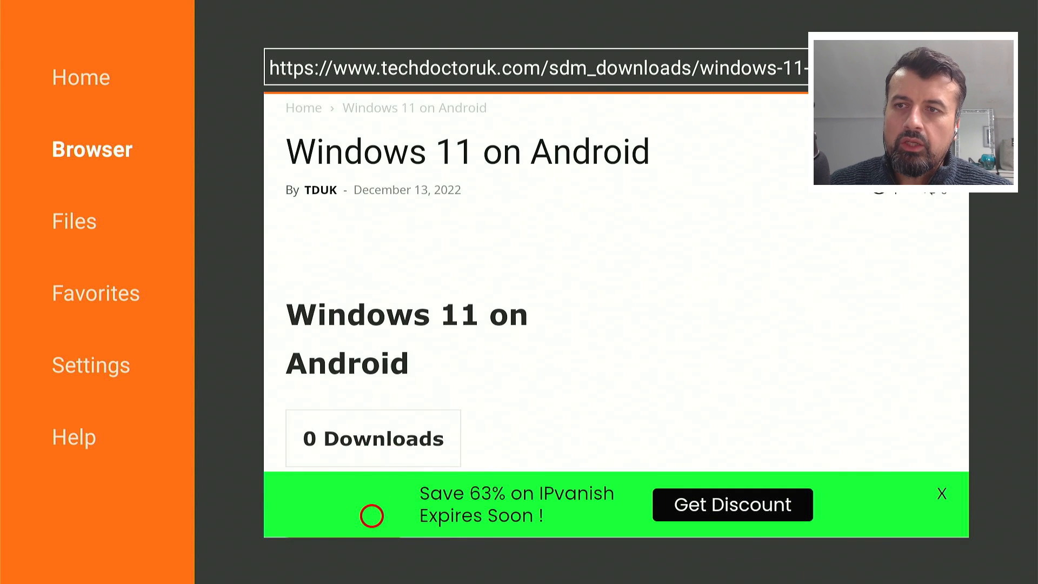
scroll("down", 3)
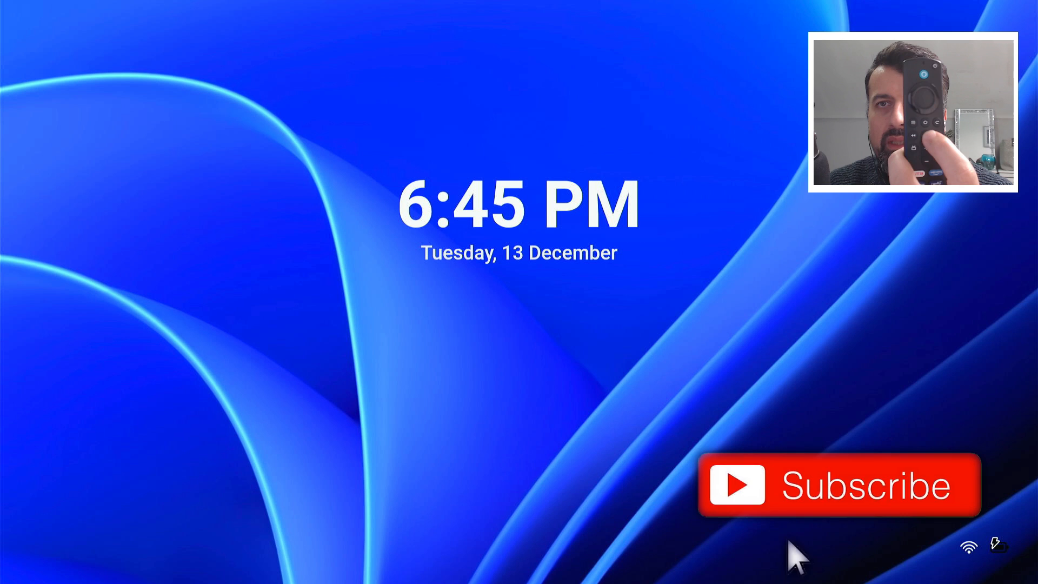
mouse_move(248, 215)
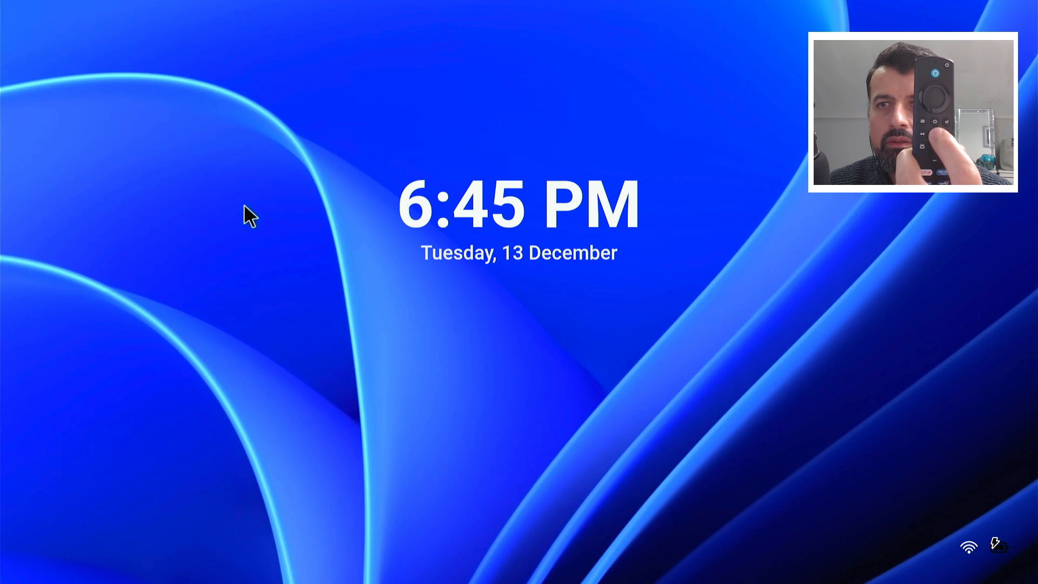
mouse_move(811, 216)
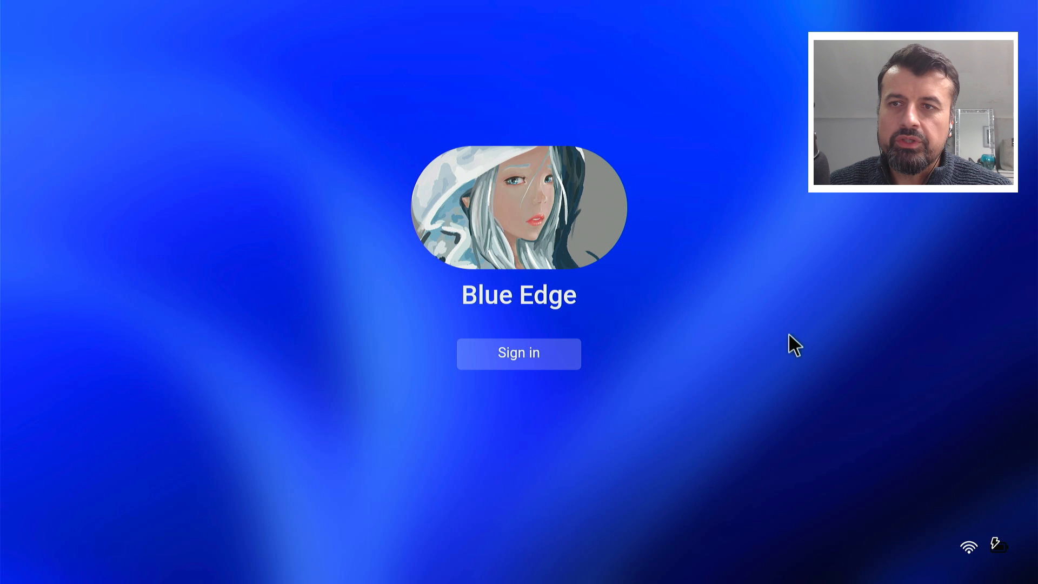
mouse_move(586, 344)
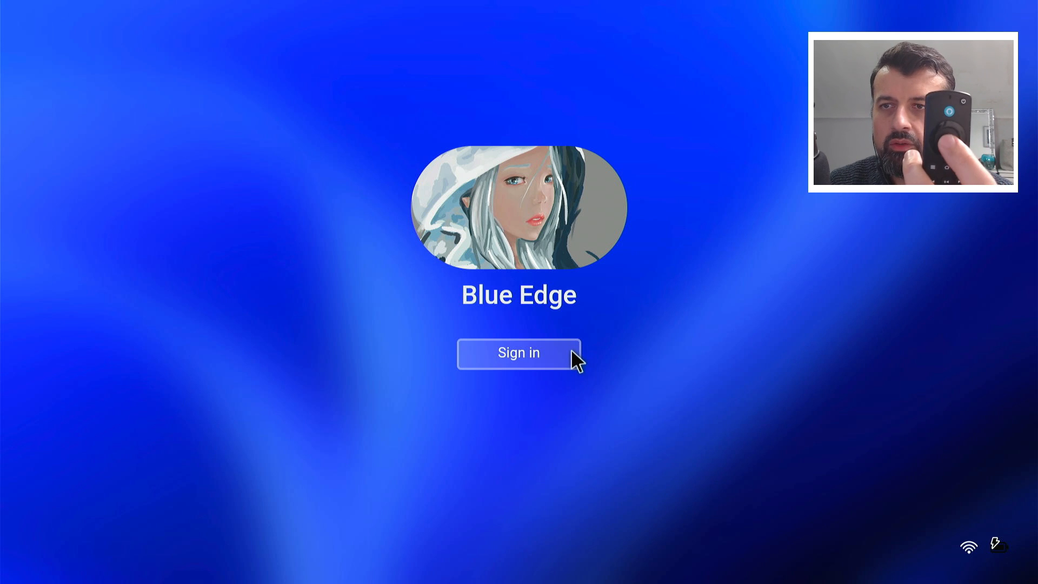
- Sign in from the lock screen to reach the Windows 11 desktop with its icons and taskbar
left_click(518, 353)
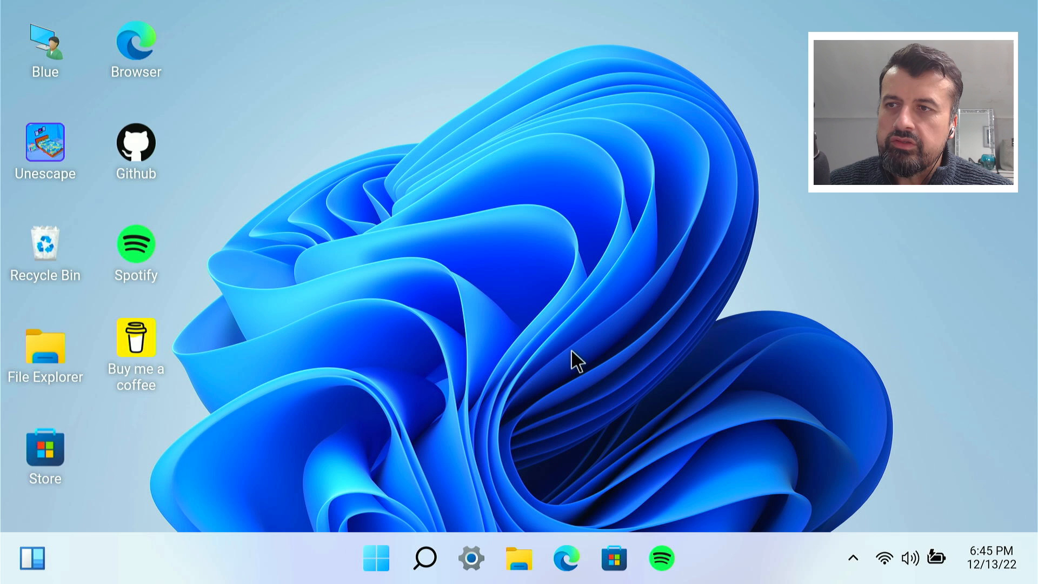
mouse_move(535, 325)
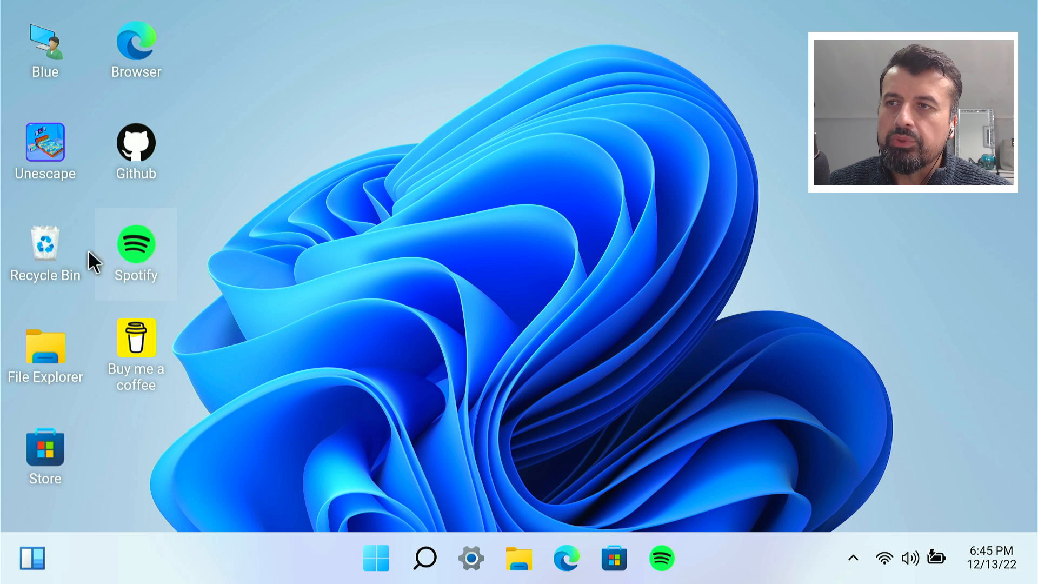
mouse_move(194, 238)
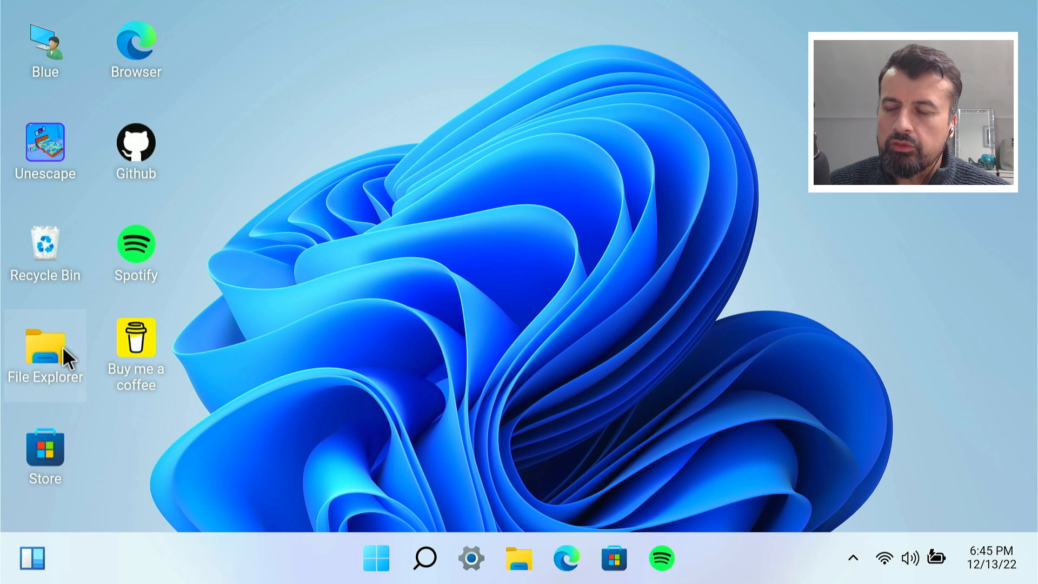
mouse_move(45, 455)
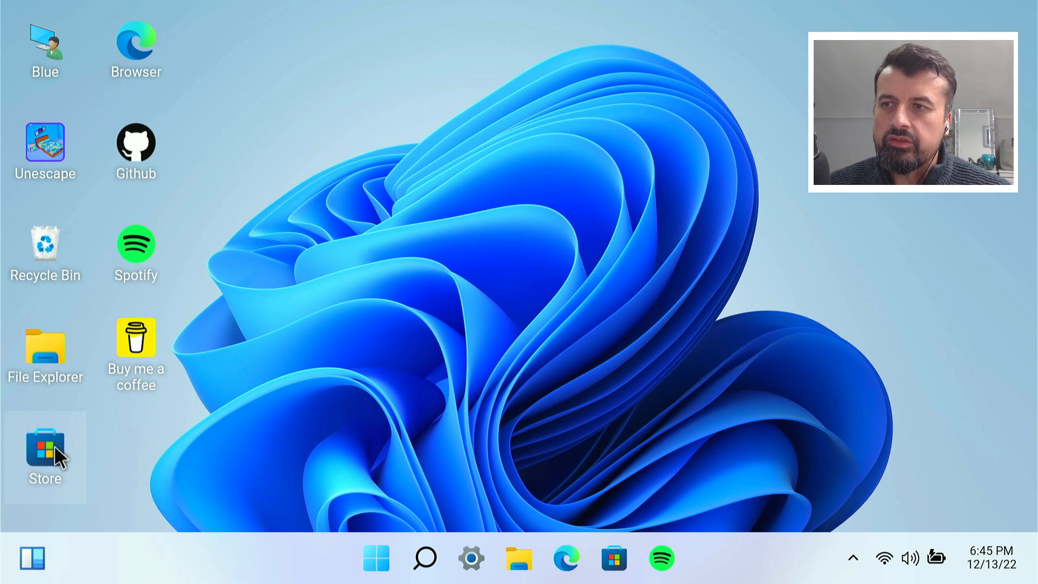
mouse_move(367, 464)
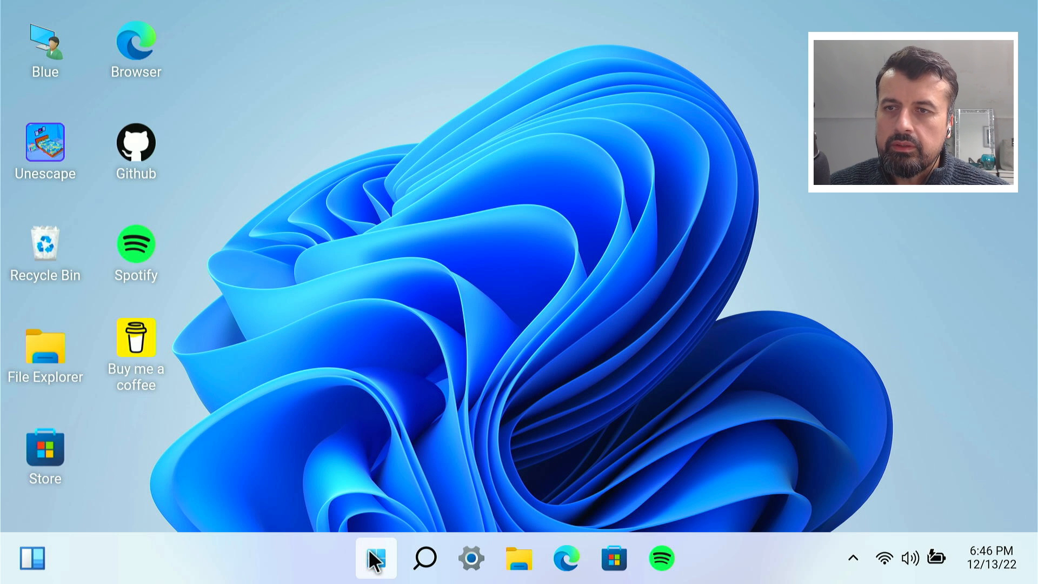
- Show the Start menu with pinned apps like Notepad, Calculator, Terminal and Camera
left_click(375, 558)
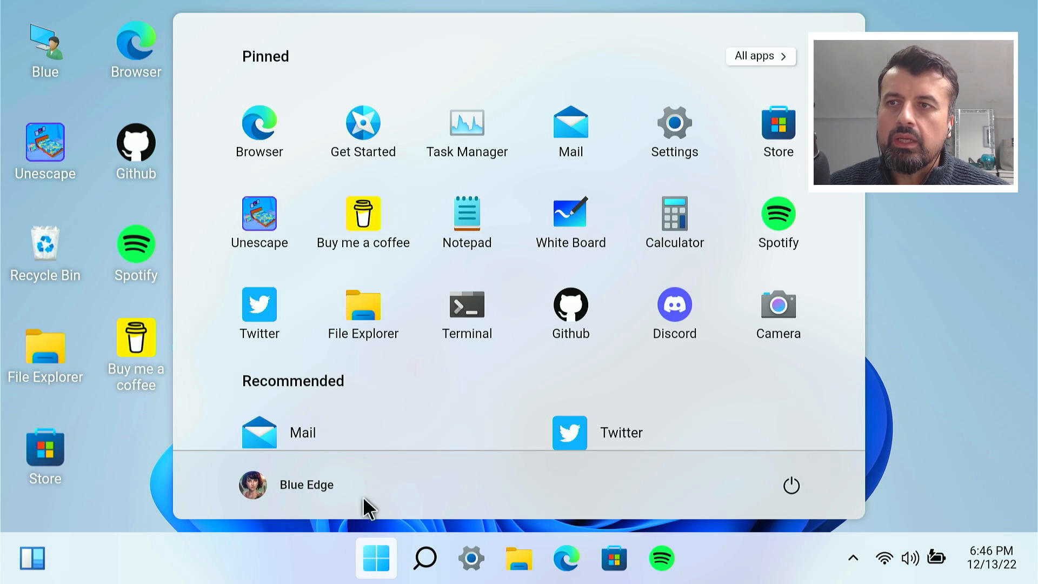
mouse_move(570, 218)
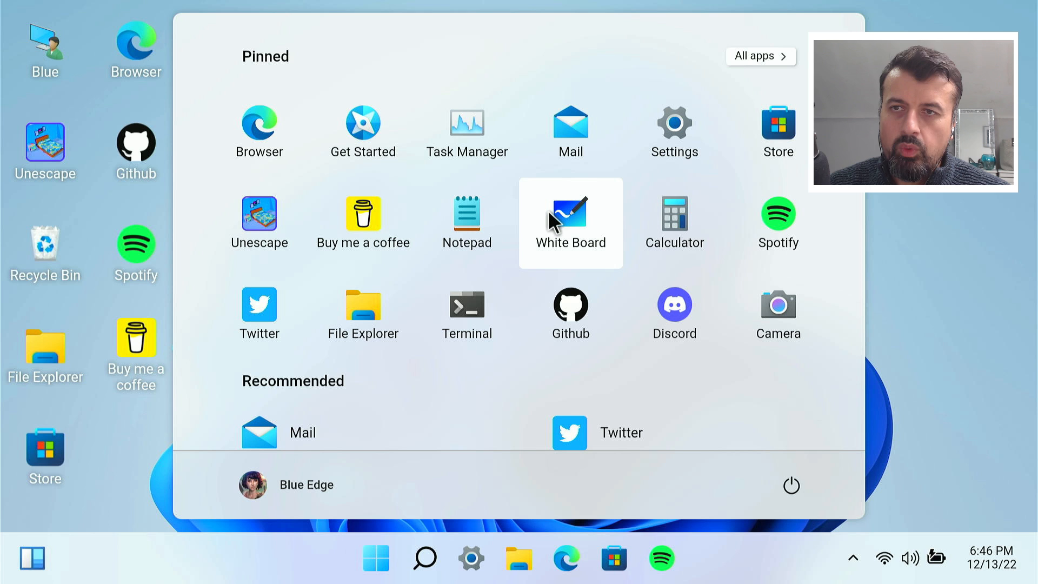
mouse_move(364, 306)
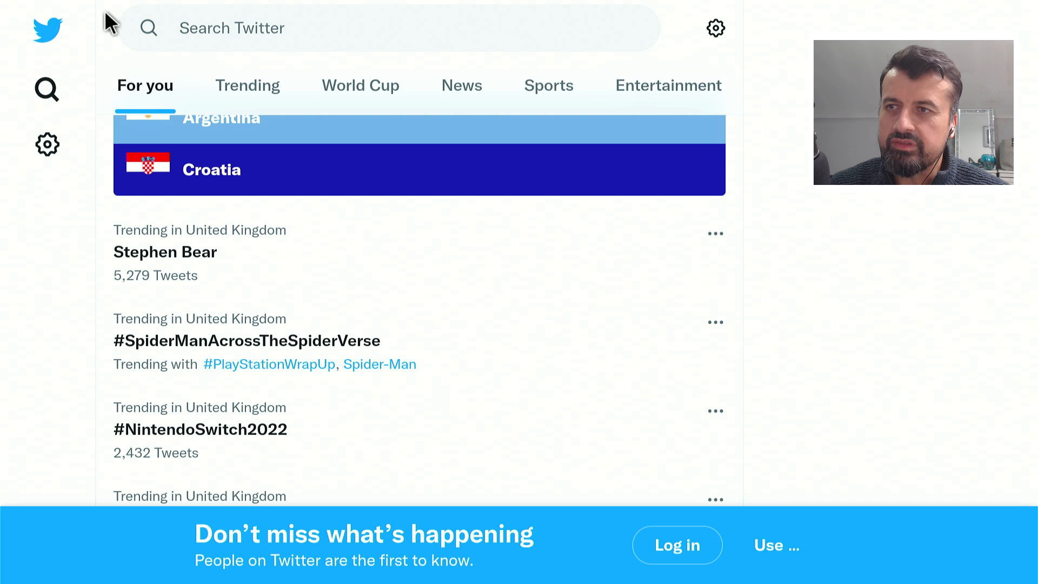
mouse_move(347, 147)
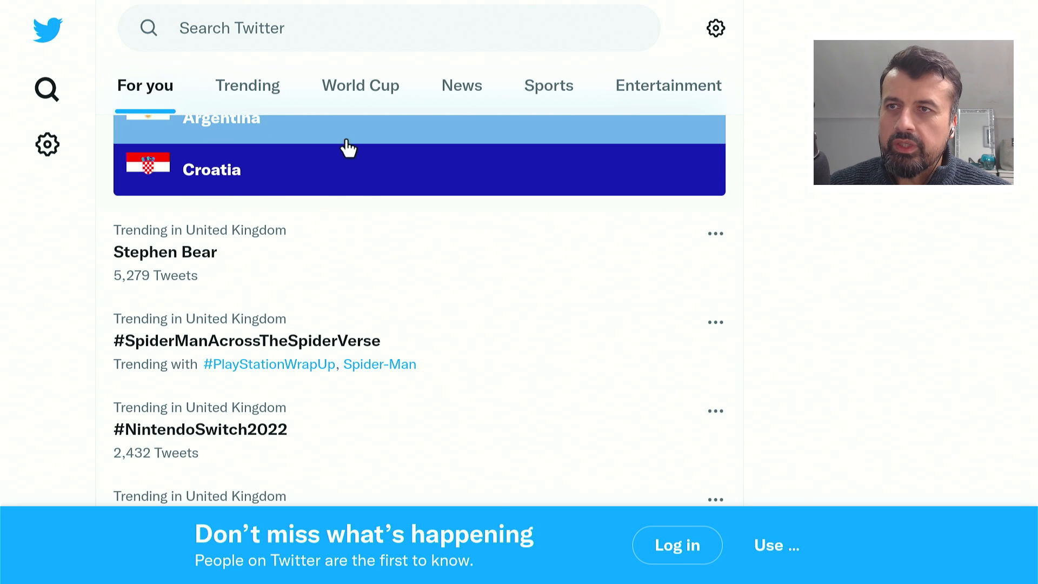
mouse_move(226, 171)
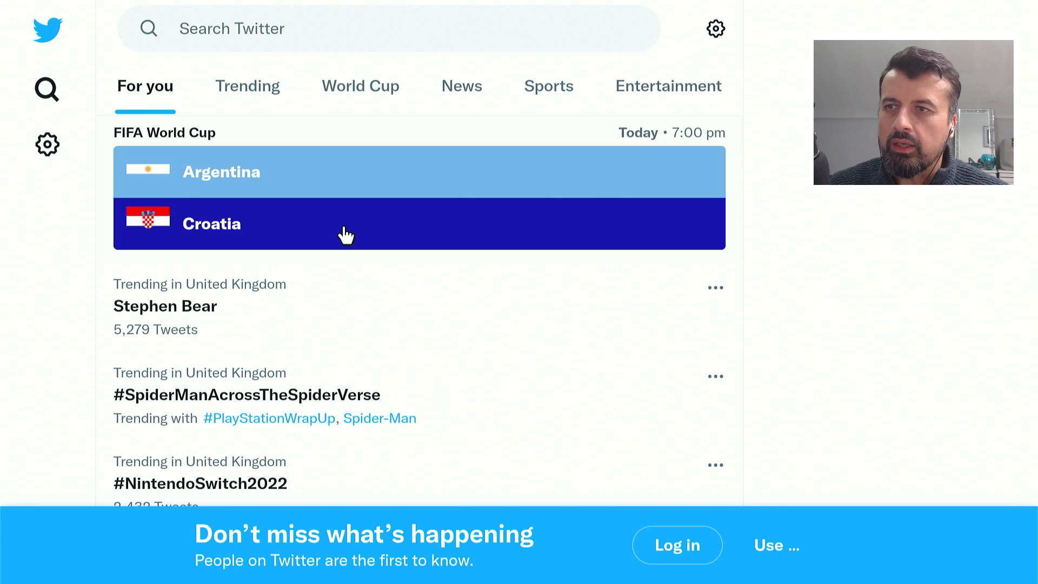
mouse_move(308, 274)
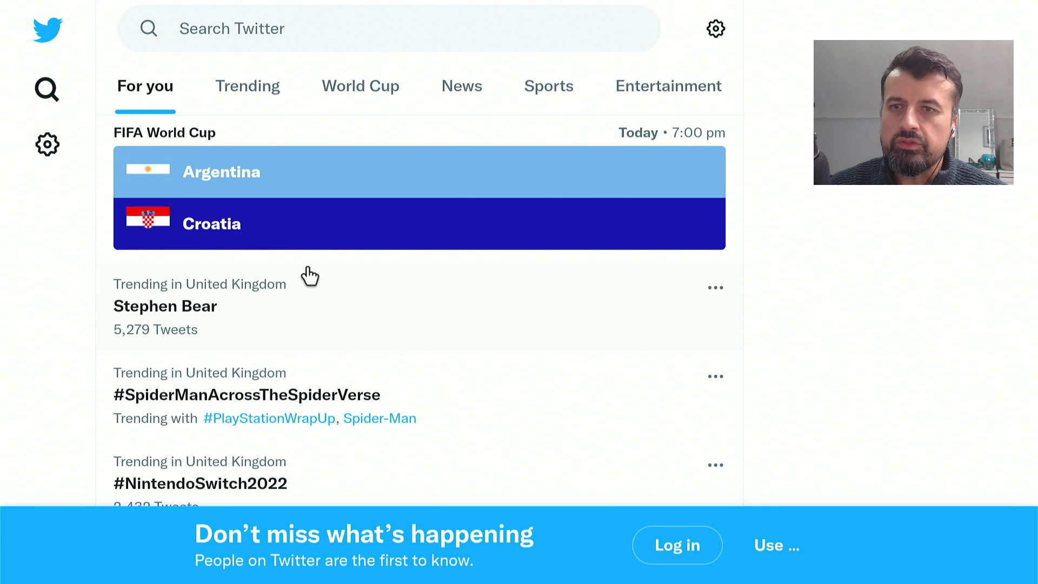
mouse_move(46, 30)
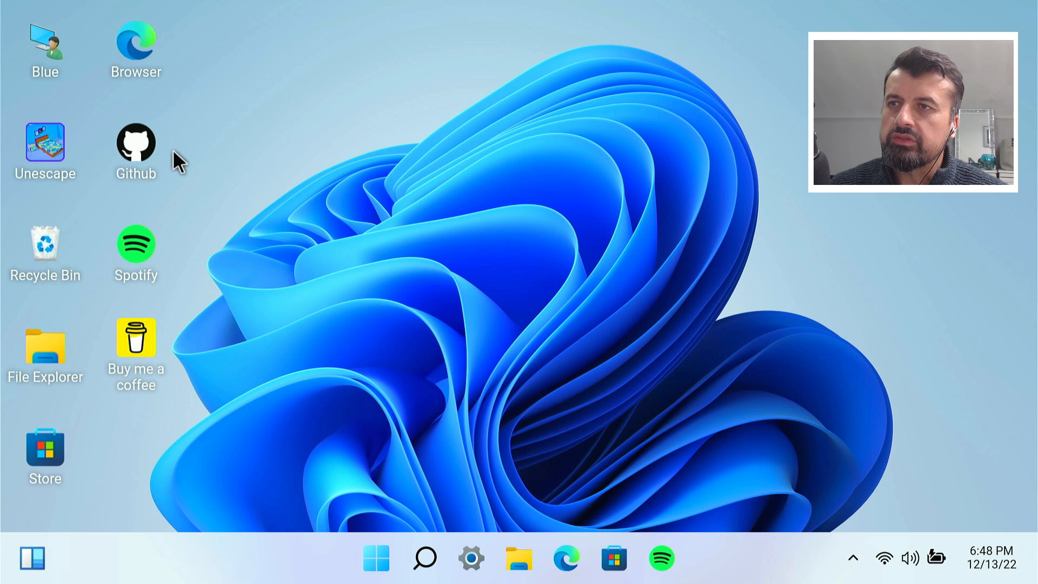
mouse_move(137, 49)
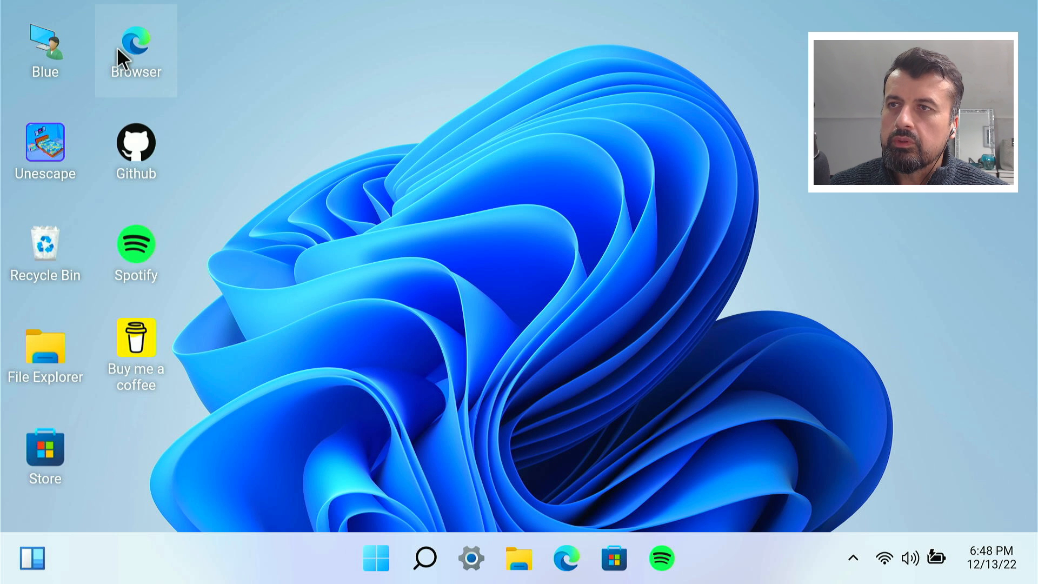
- Launch the Browser from the desktop and enter 'fifa tables' into the Google search box
double_click(135, 50)
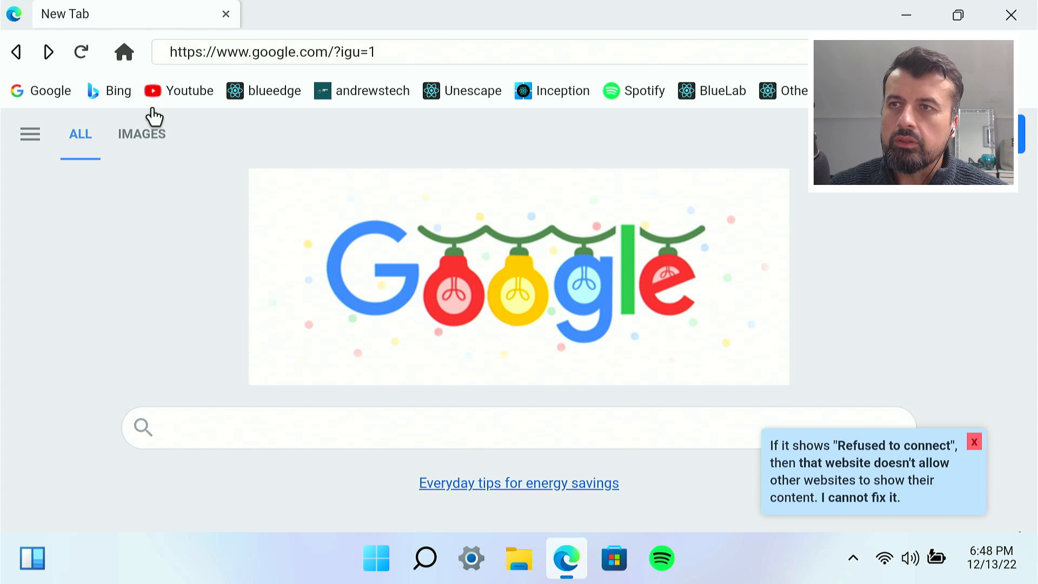
mouse_move(396, 99)
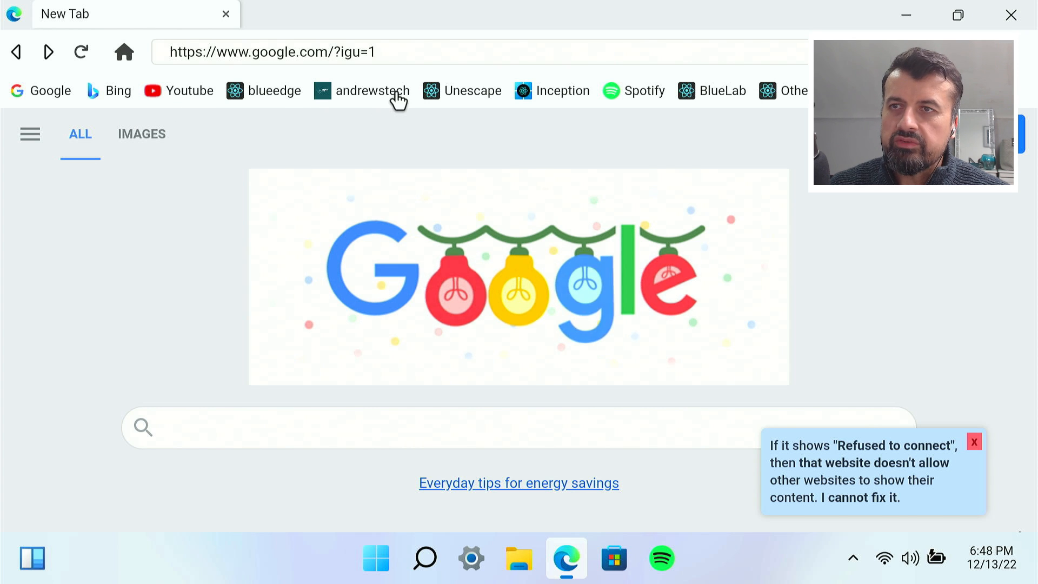
mouse_move(284, 404)
type("fifa tables")
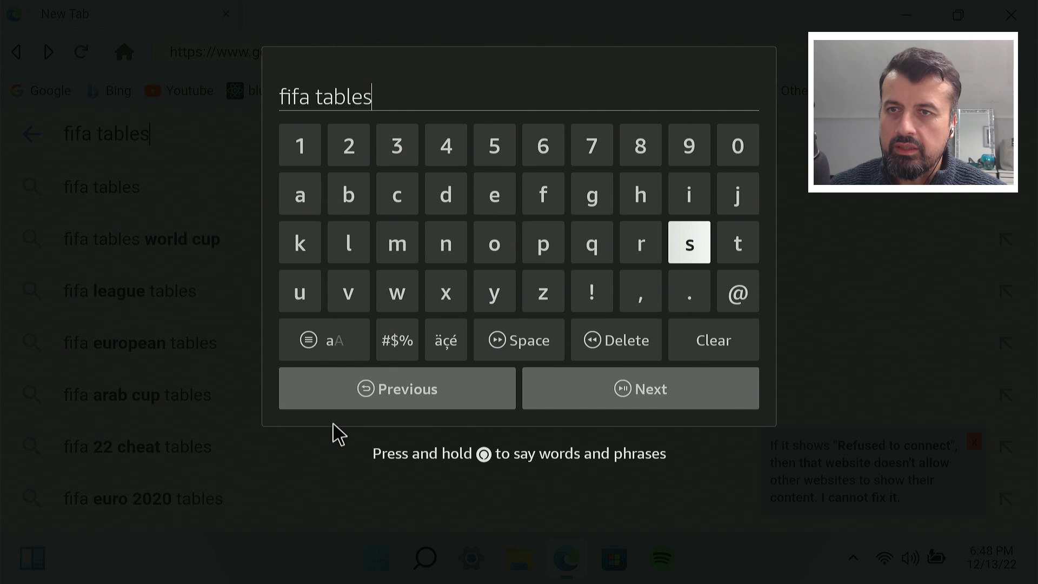
left_click(639, 388)
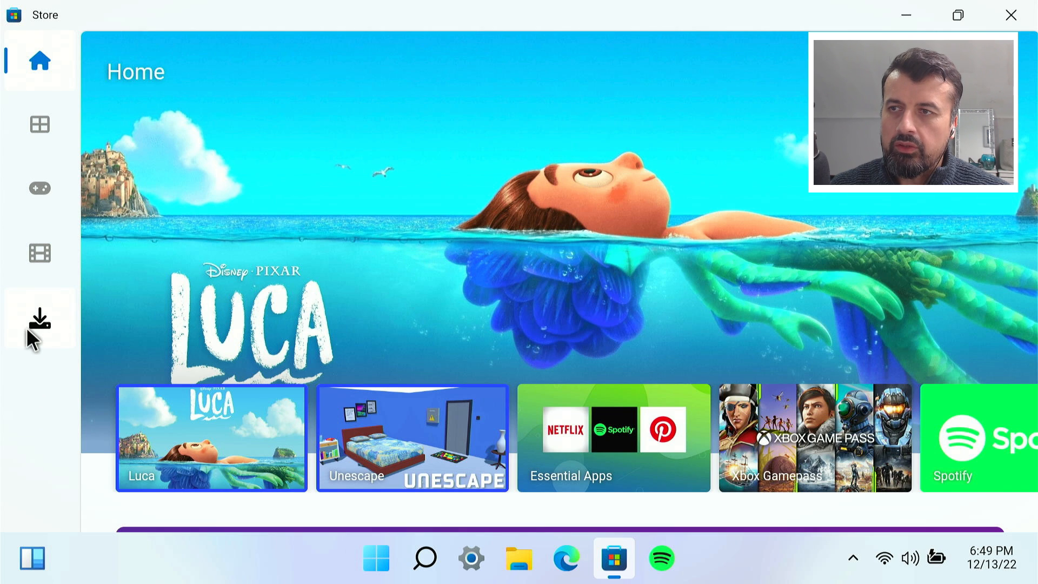
- Browse the Store's app list and install Soltaire, adding its shortcut to the desktop
left_click(39, 320)
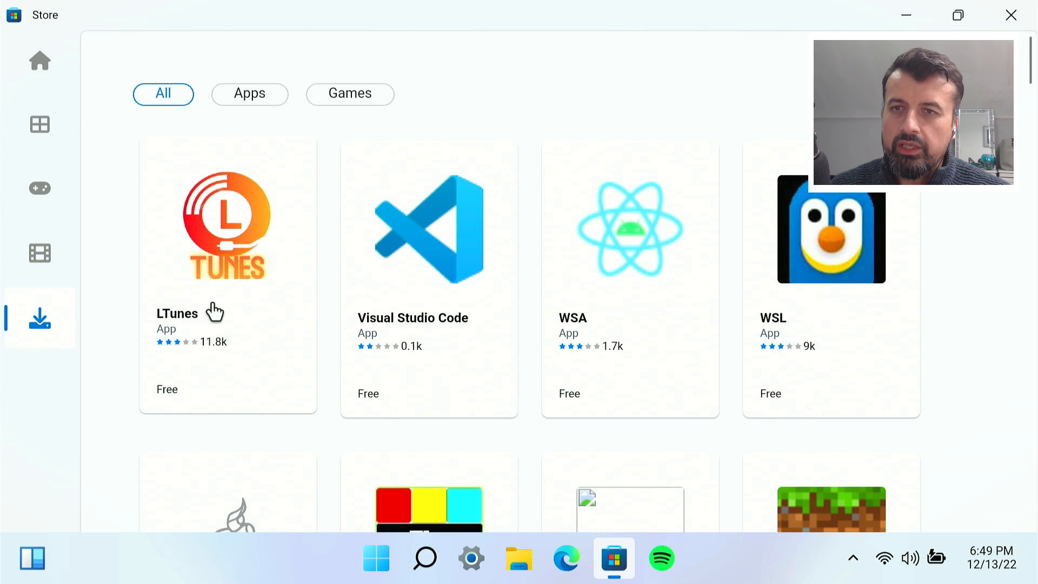
scroll("down", 3)
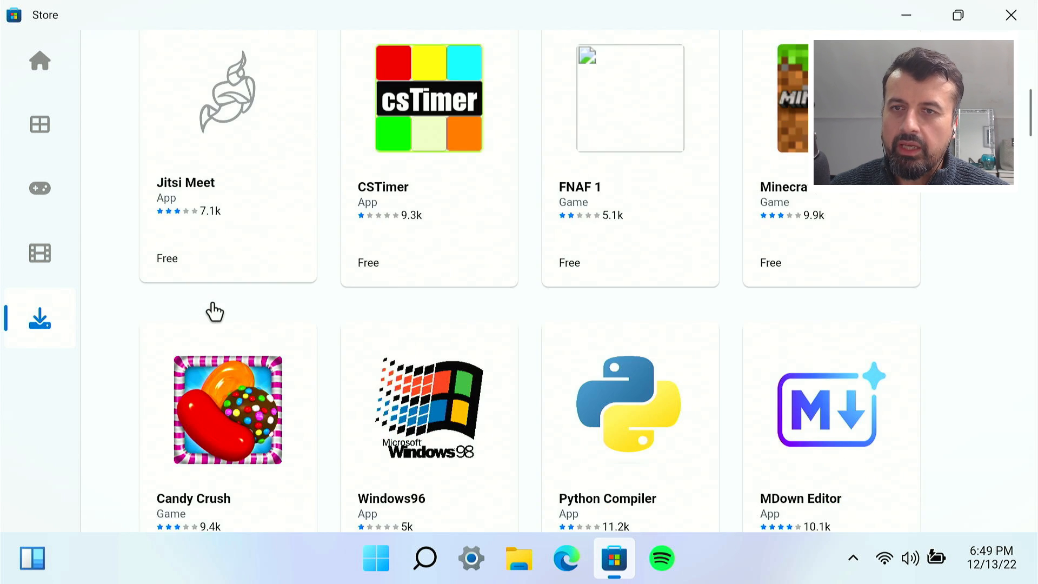
scroll("down", 3)
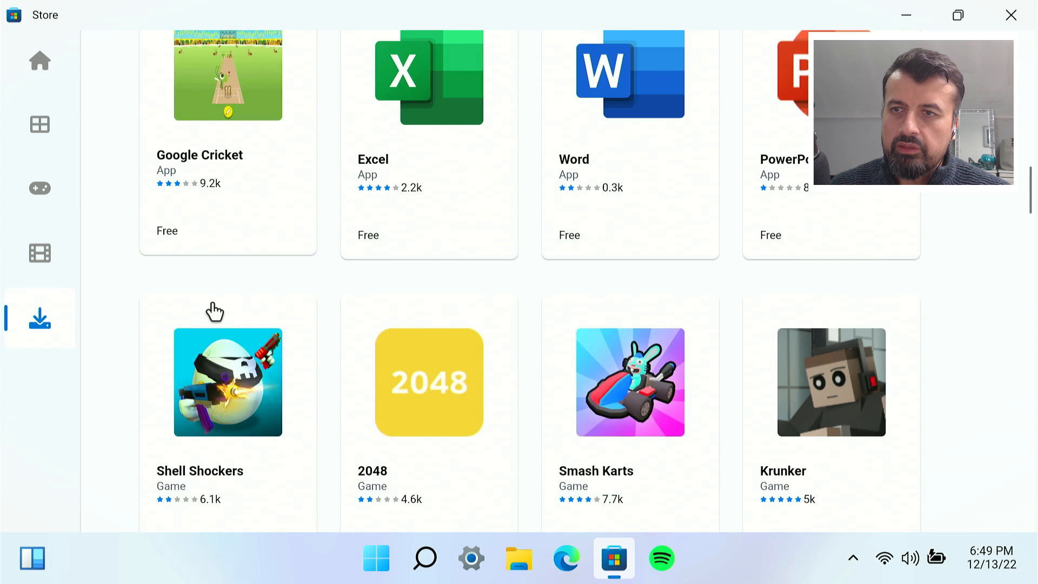
scroll("down", 3)
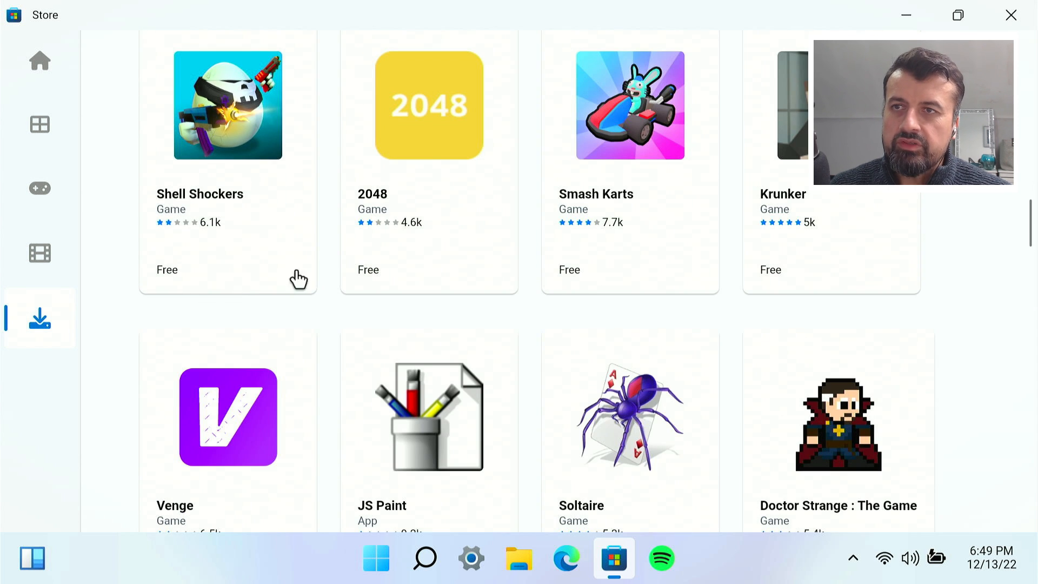
mouse_move(415, 156)
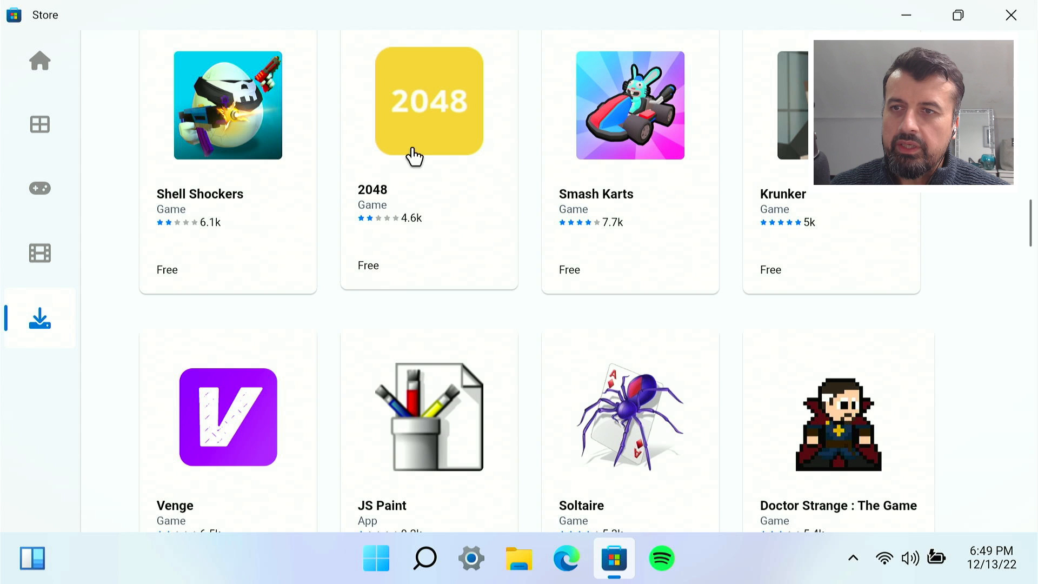
scroll("down", 3)
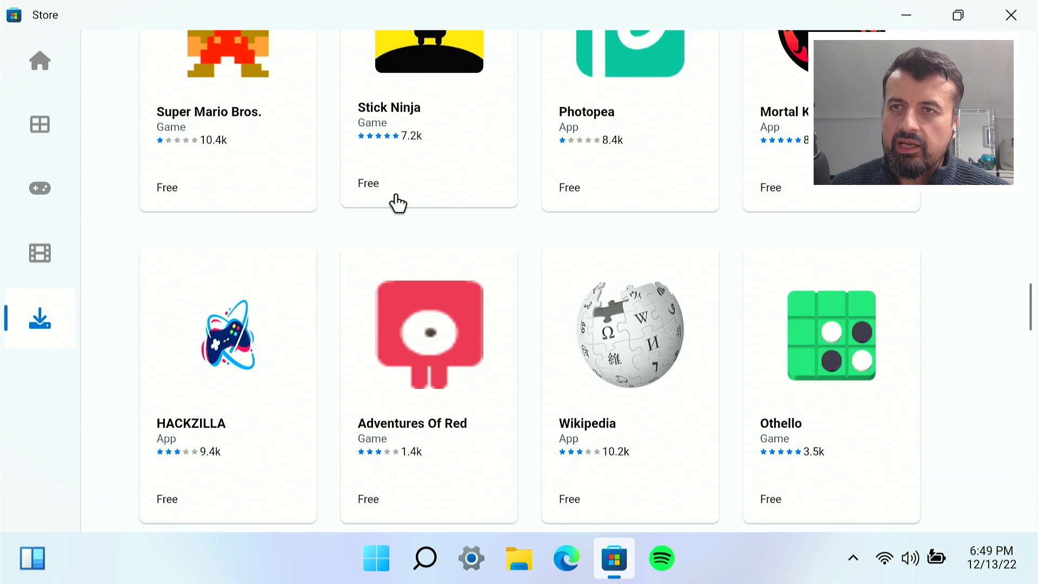
scroll("up", 3)
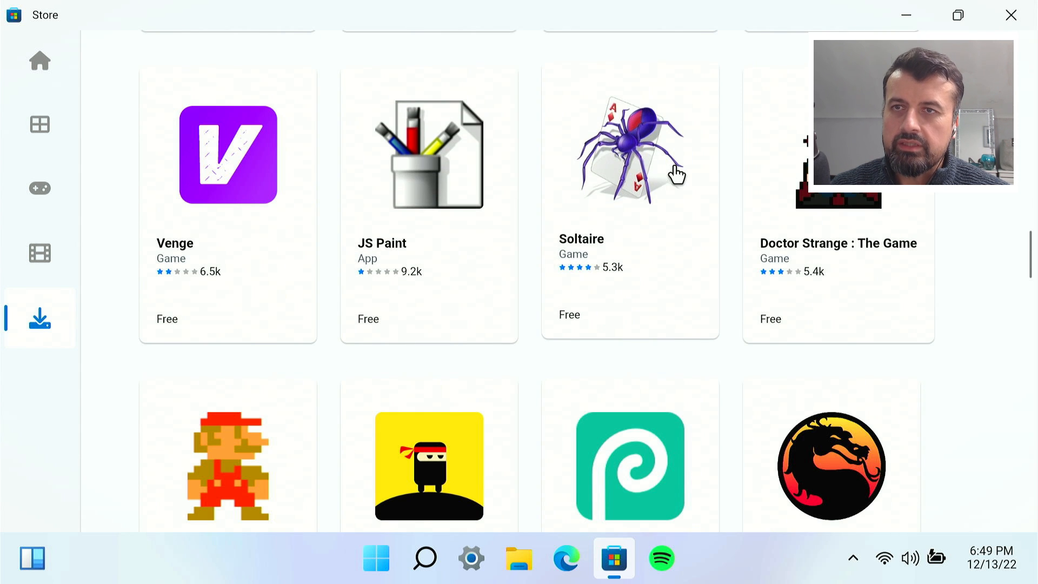
left_click(629, 153)
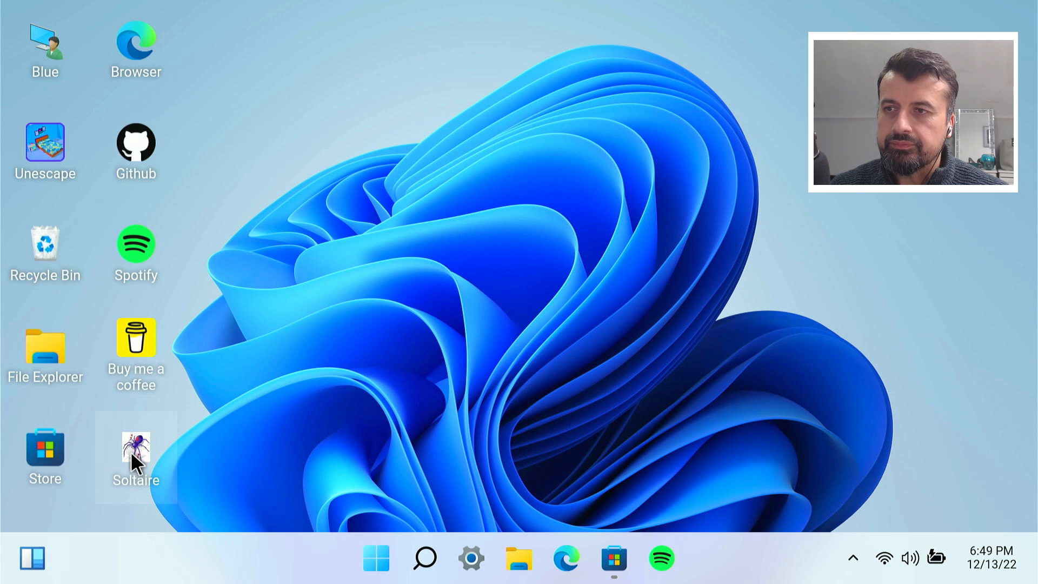
- Start an Easy: One Suit Soltaire game, move the 6 of spades onto the 7, then close it
double_click(137, 452)
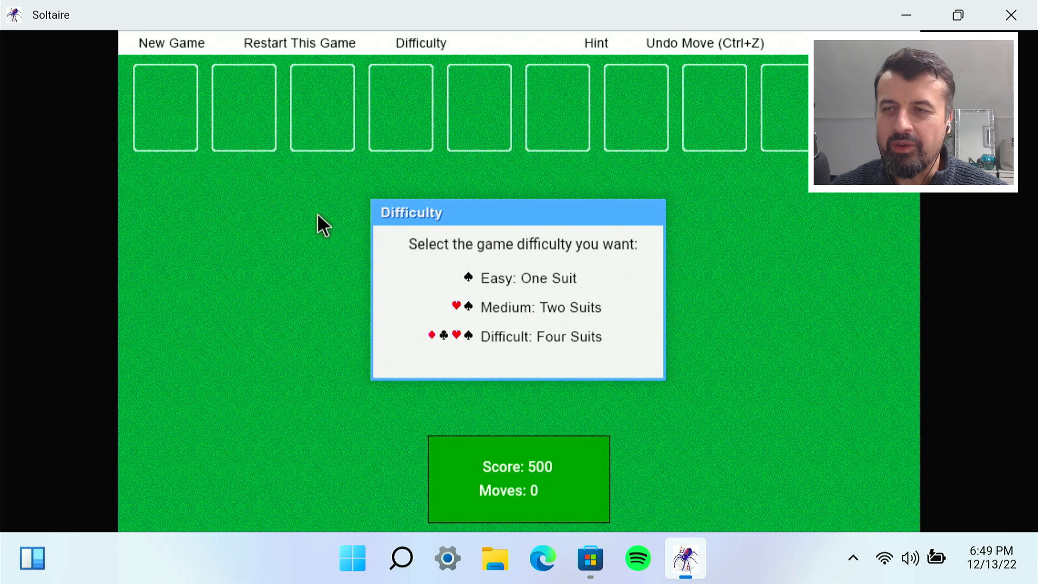
mouse_move(299, 249)
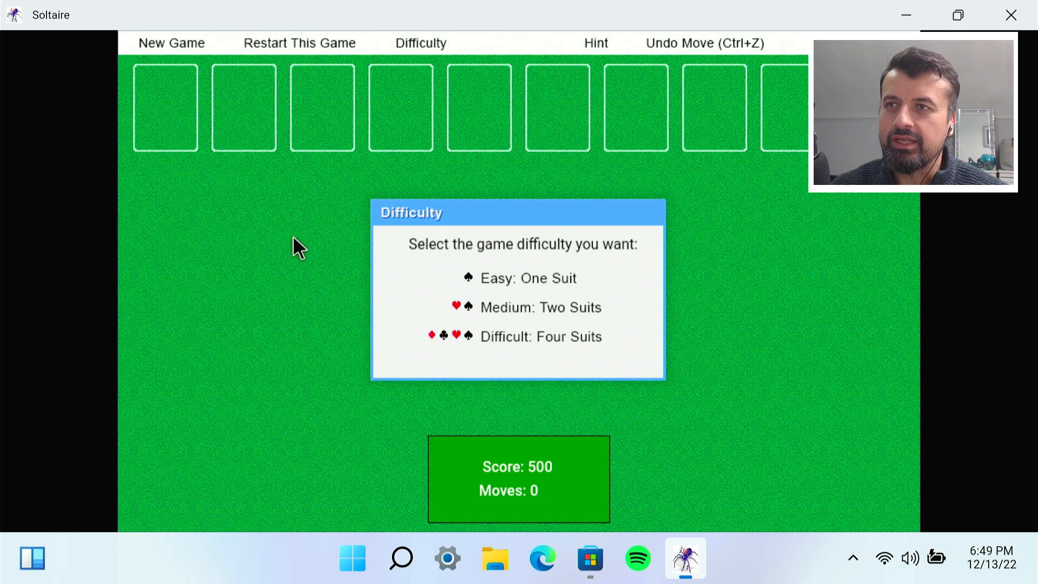
left_click(529, 278)
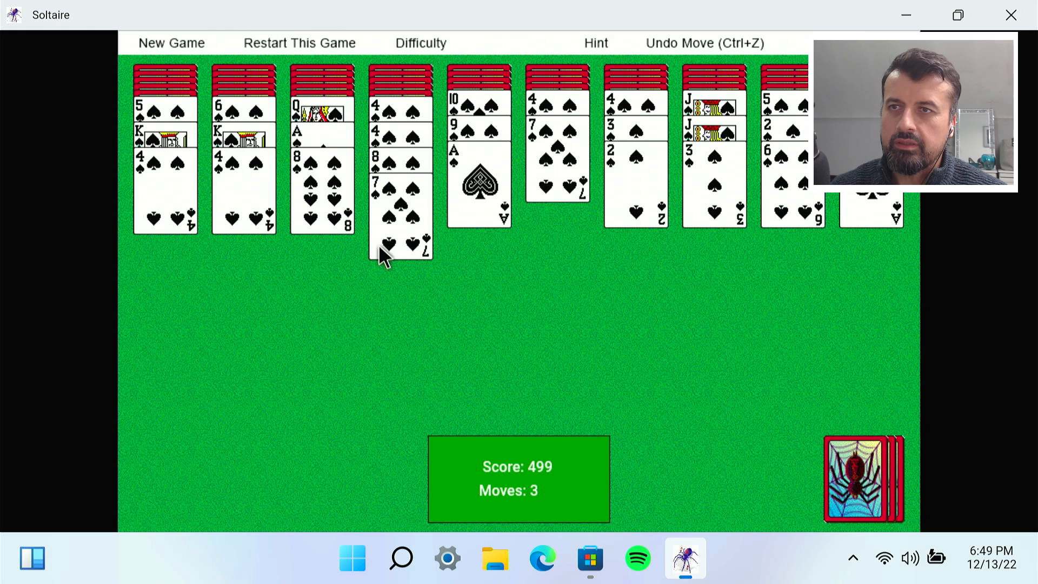
mouse_move(493, 241)
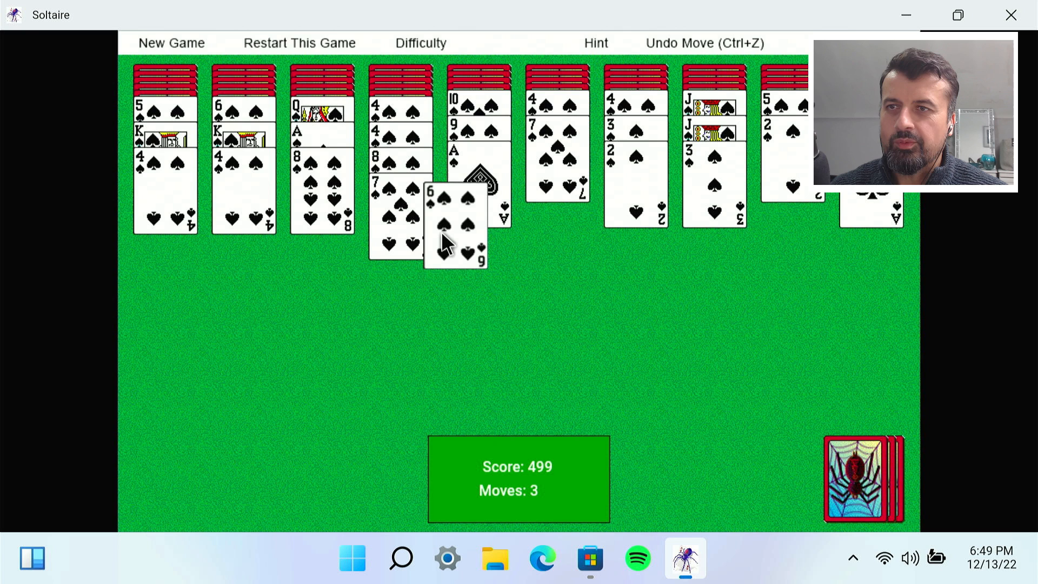
left_click_drag(455, 225, 400, 212)
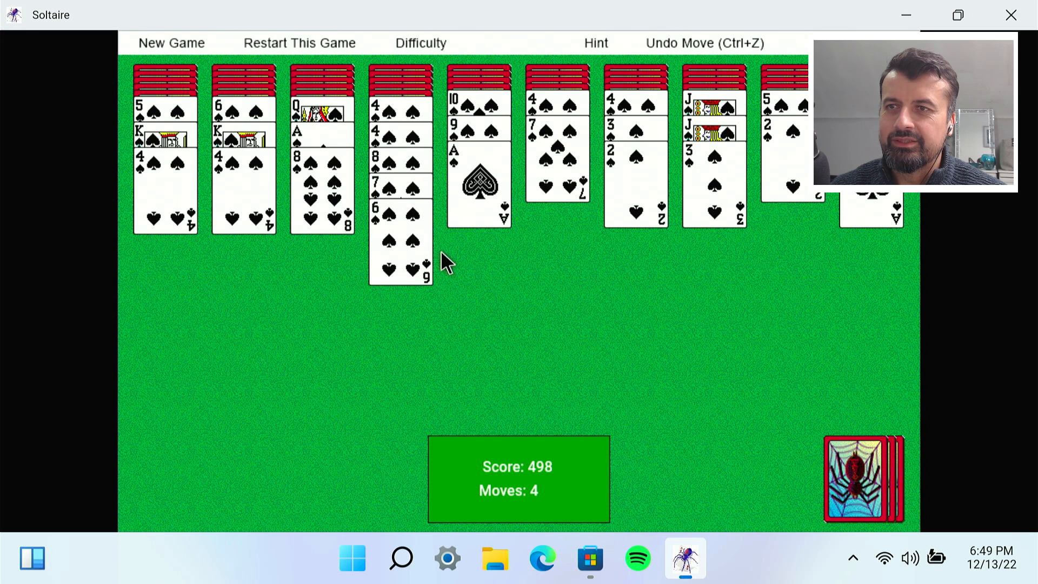
mouse_move(430, 291)
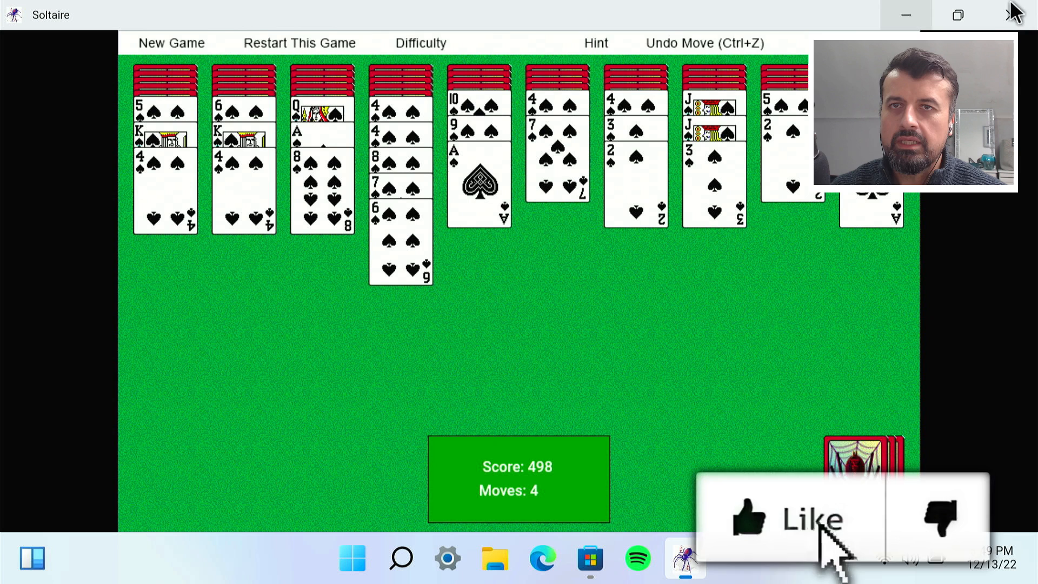
left_click(1012, 14)
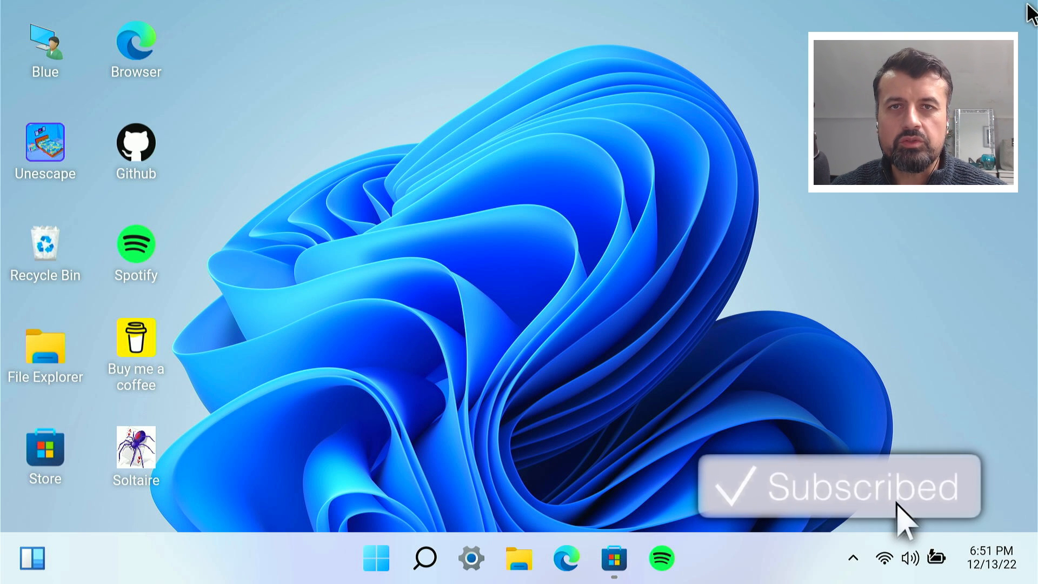
mouse_move(549, 315)
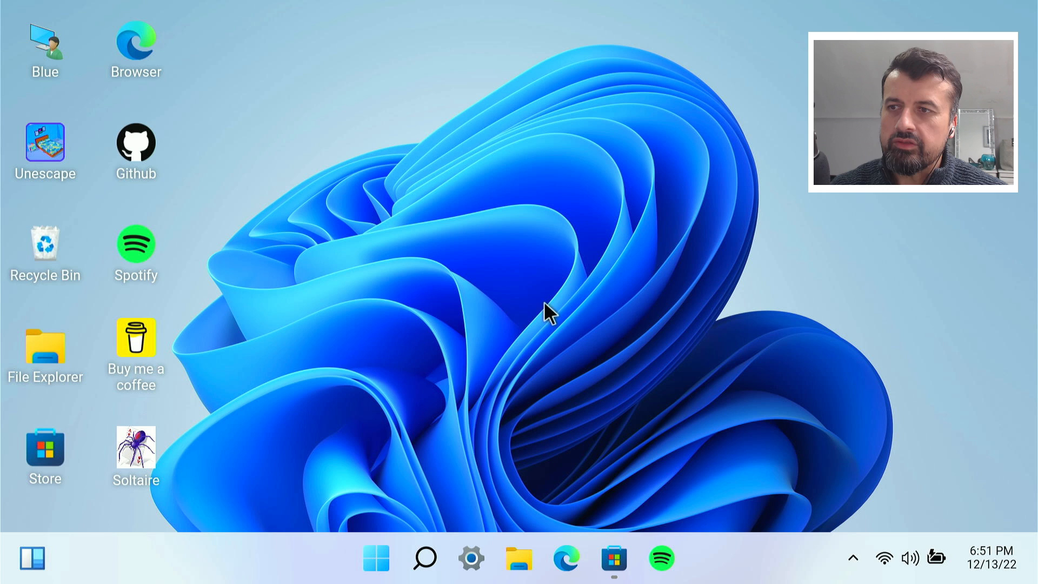
mouse_move(424, 344)
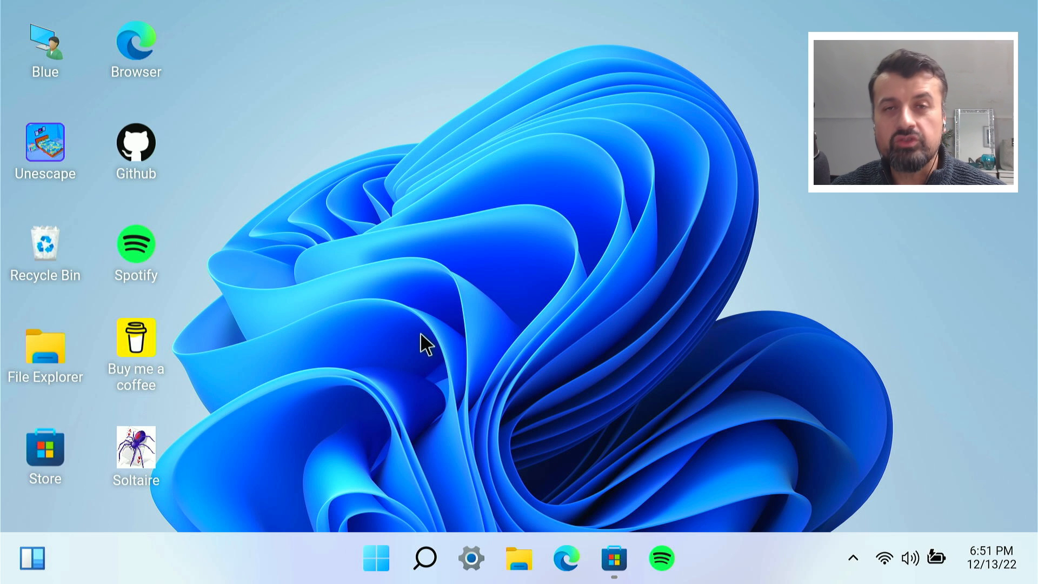
mouse_move(397, 433)
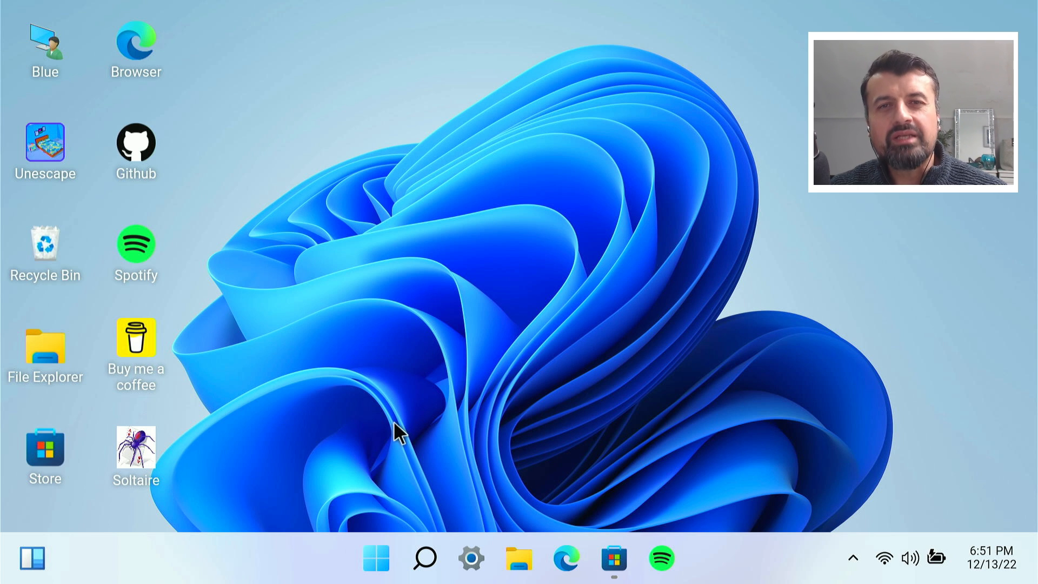
mouse_move(384, 512)
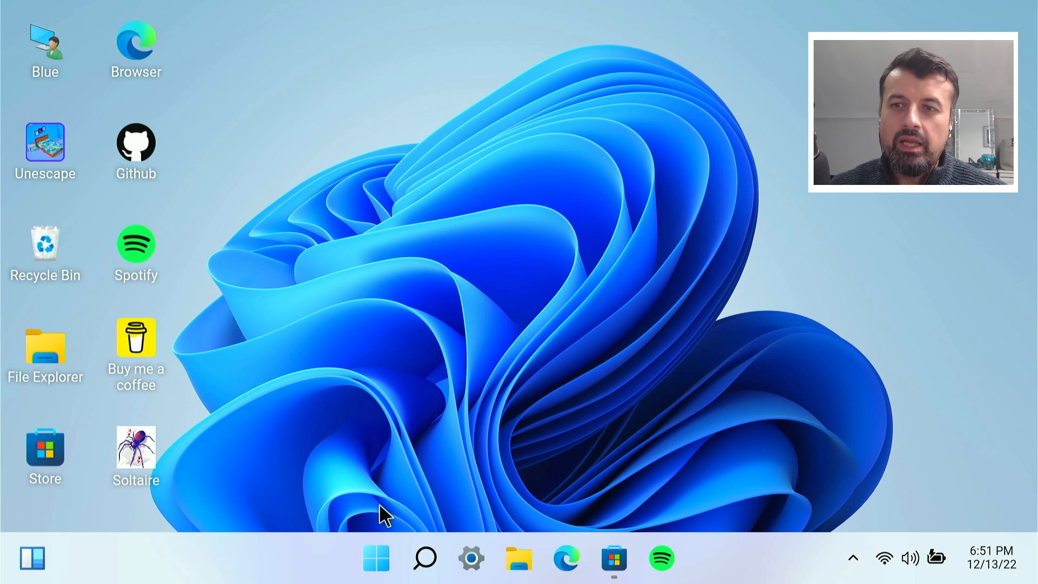
mouse_move(519, 558)
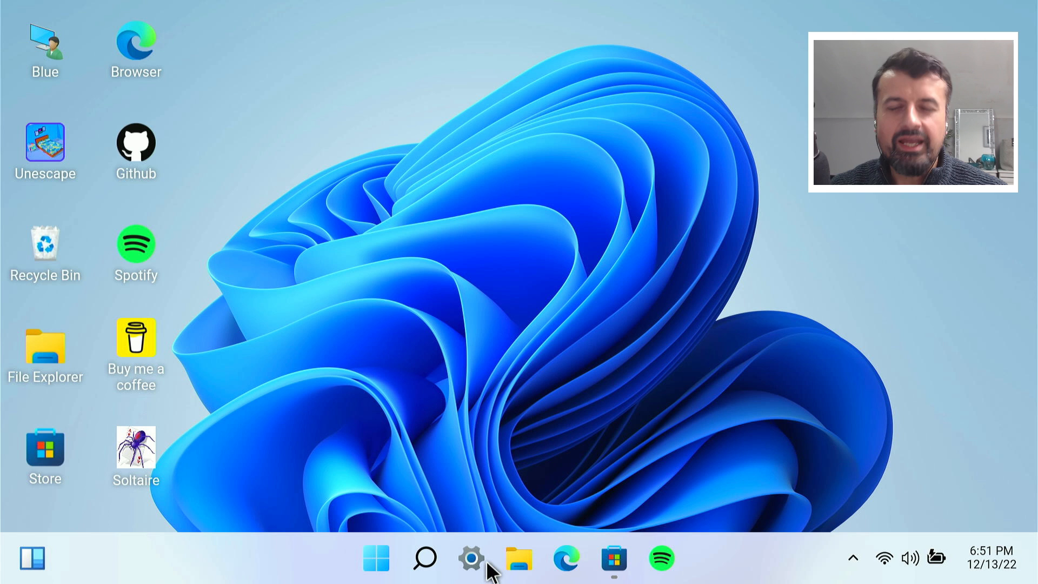
left_click(565, 558)
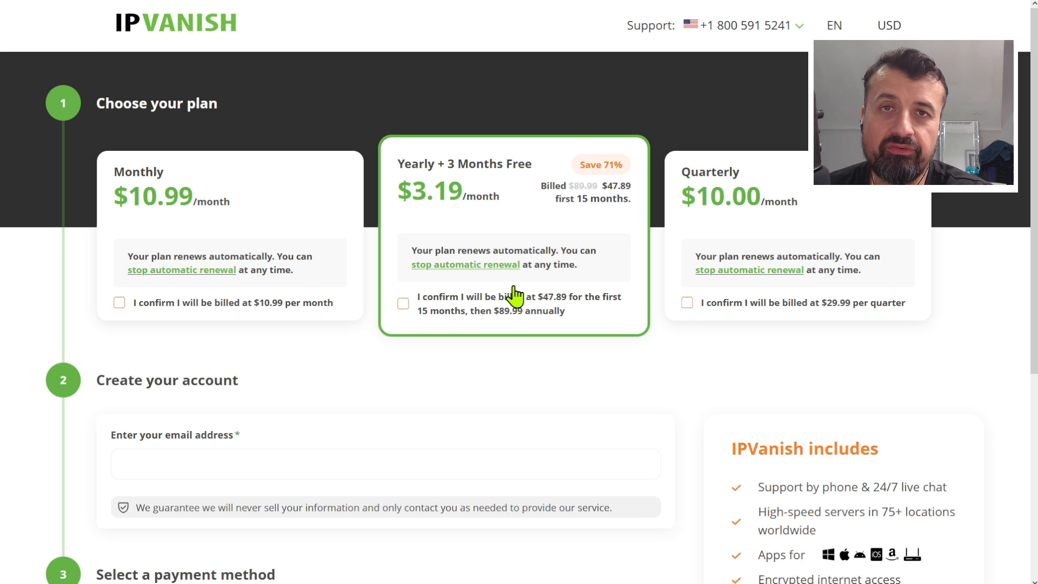
- Select the Yearly + 3 Months Free plan's confirmation on the IPVanish sign-up page
left_click(686, 558)
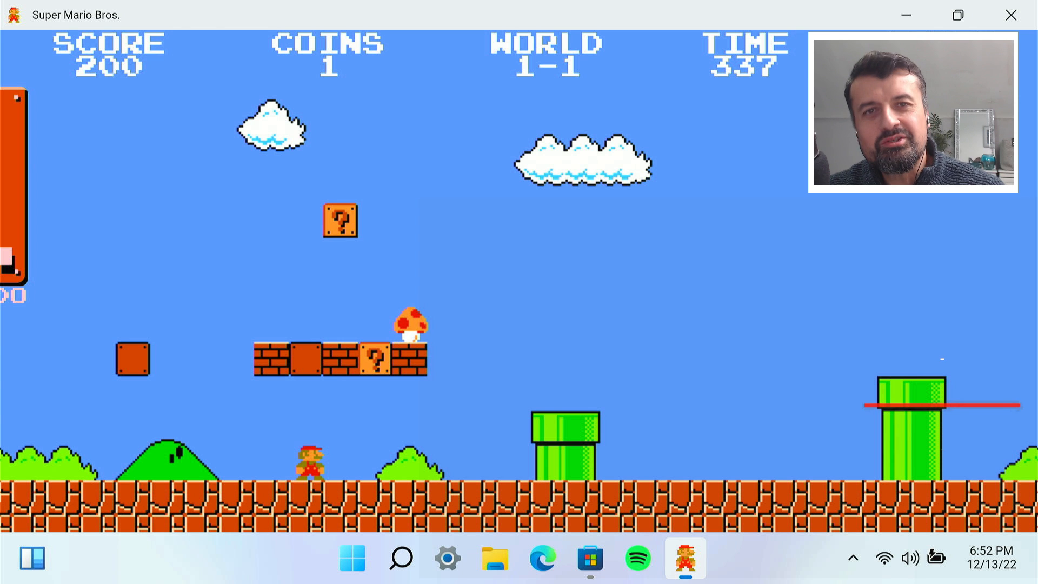